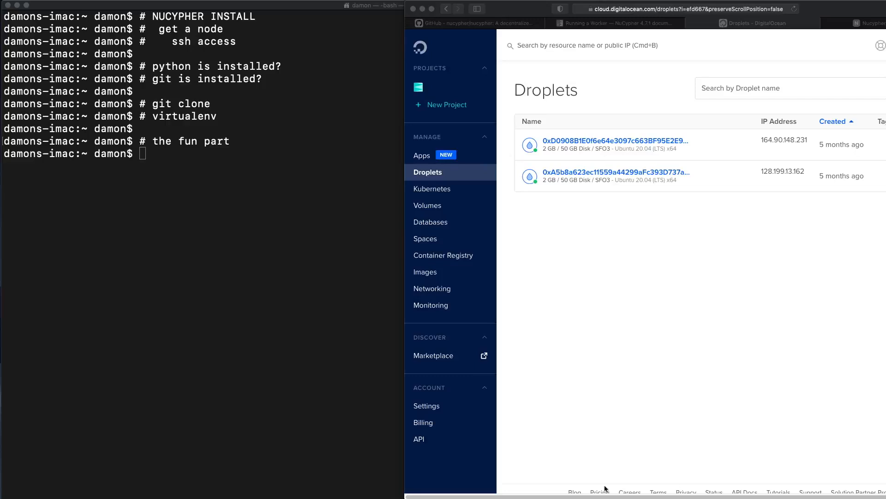
mouse_move(127, 221)
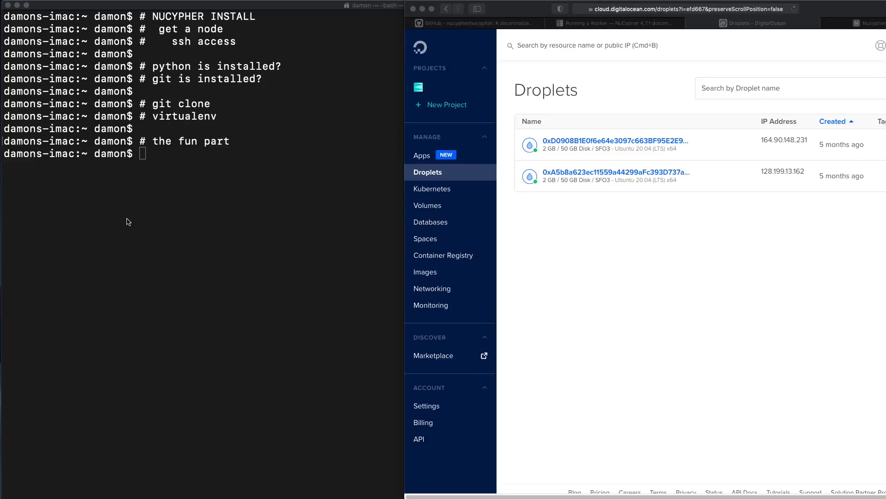
mouse_move(161, 235)
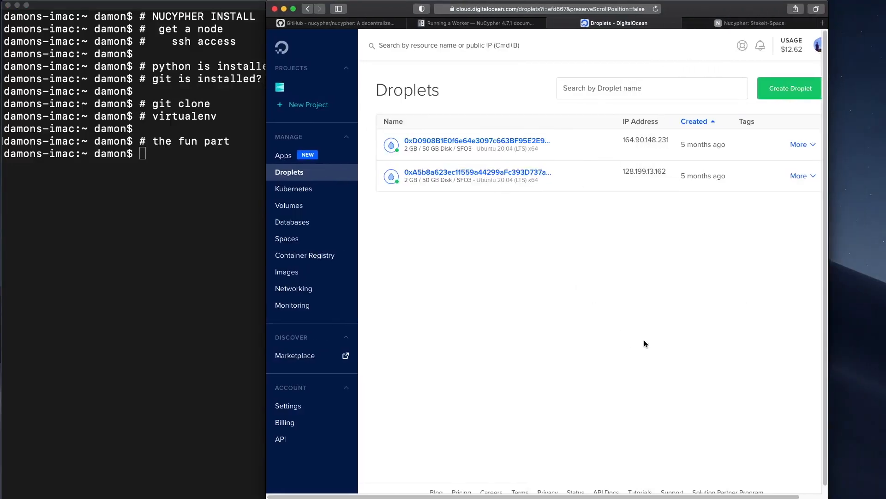
mouse_move(796, 94)
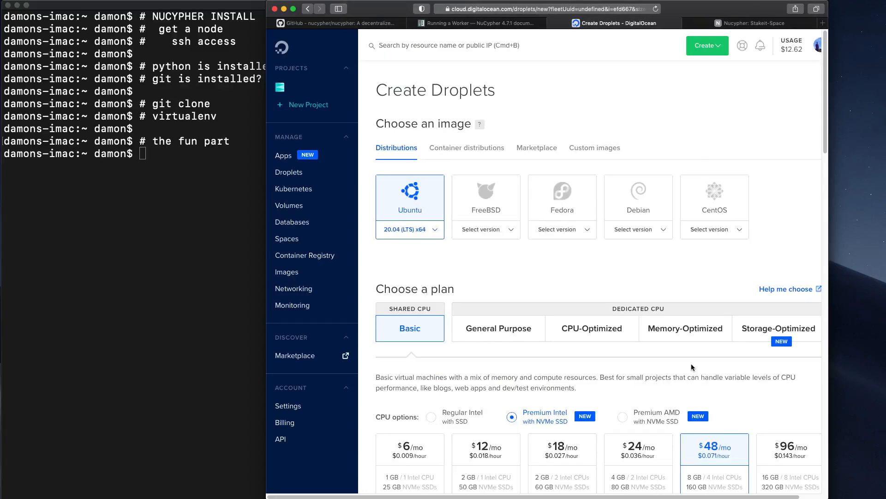
Step: Choose the 2 GB Regular Intel SSD $10/mo plan and the Amsterdam datacenter for the droplet
scroll("down", 3)
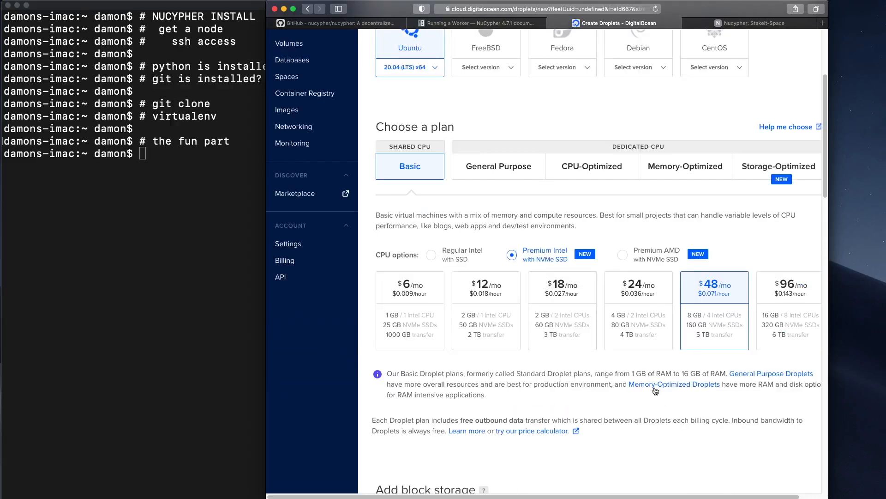
left_click(486, 287)
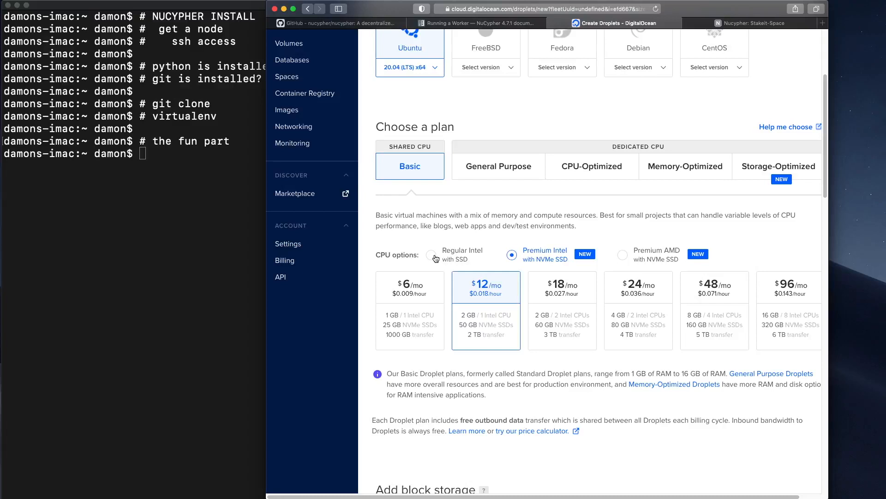
left_click(431, 255)
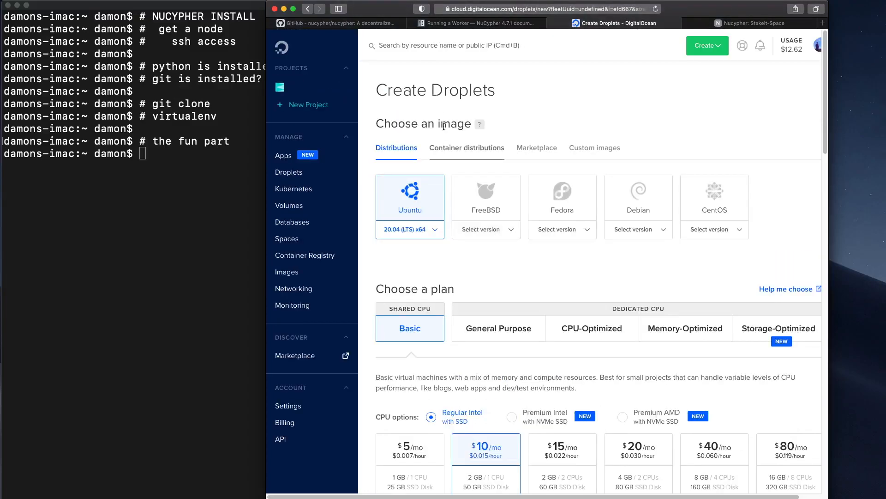
scroll("down", 3)
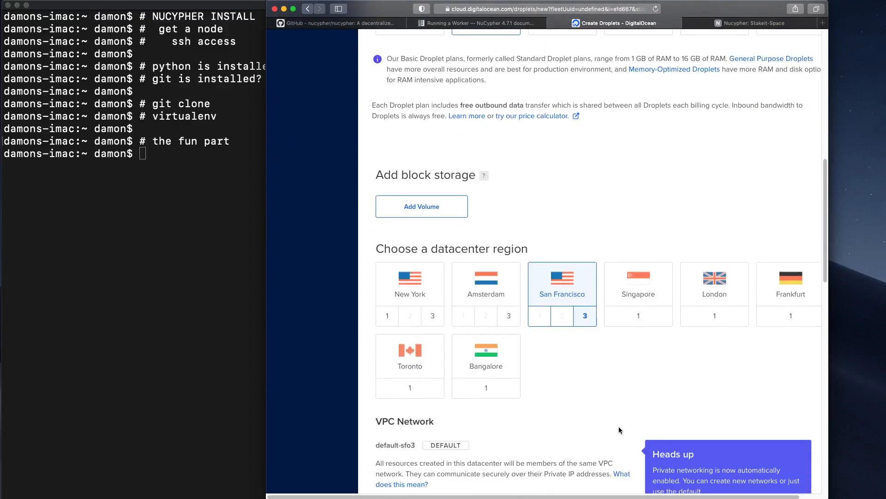
mouse_move(714, 308)
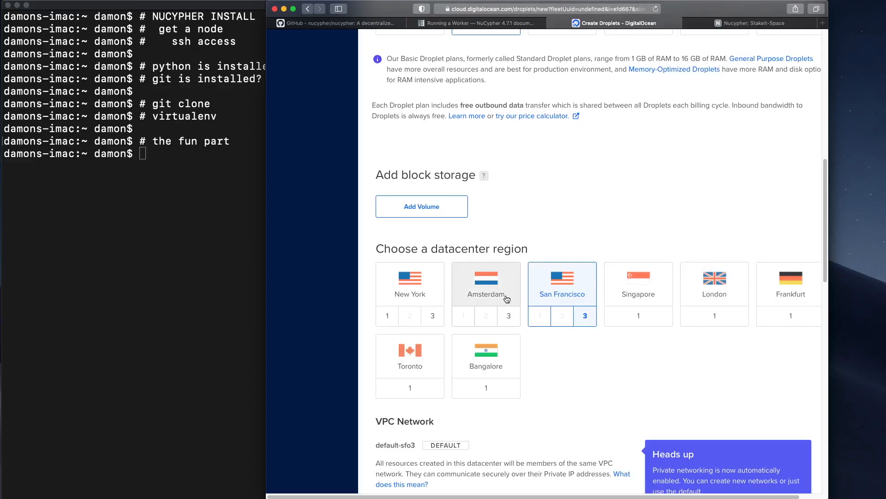
left_click(485, 282)
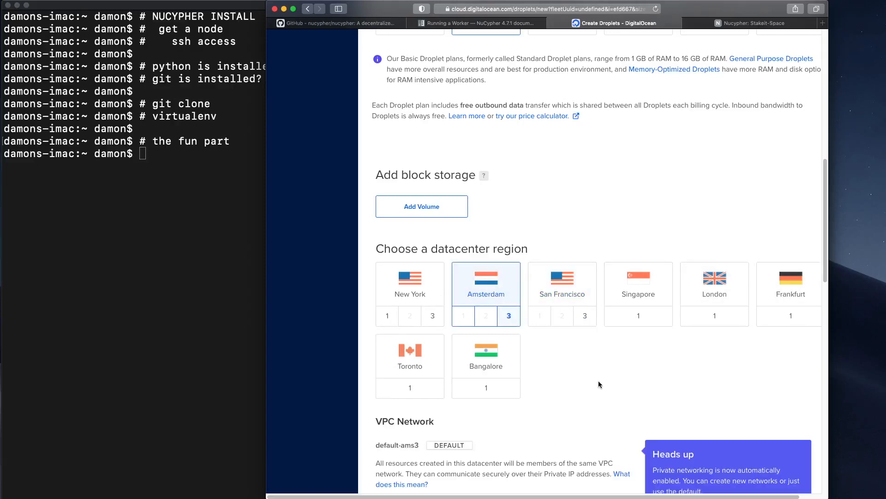
scroll("down", 3)
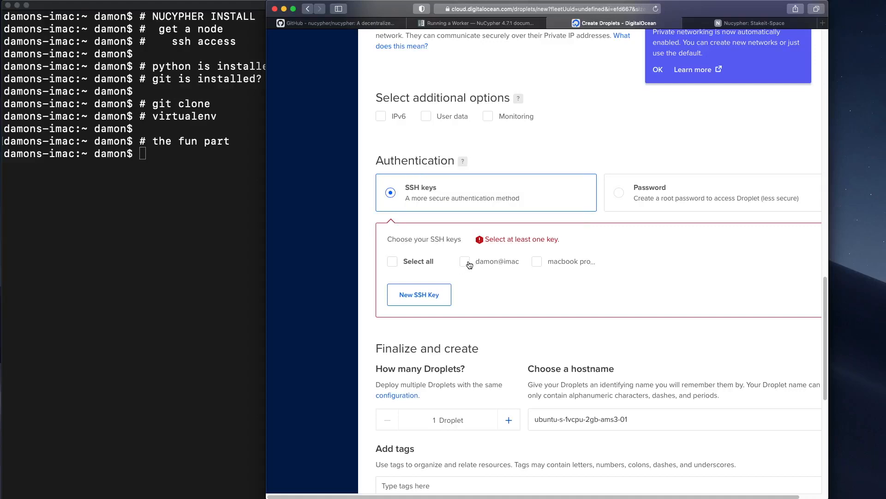
Step: Add the damon@imac SSH key, create the droplet, and open ubuntu-s-1vcpu-2gb-ams3-01
left_click(465, 261)
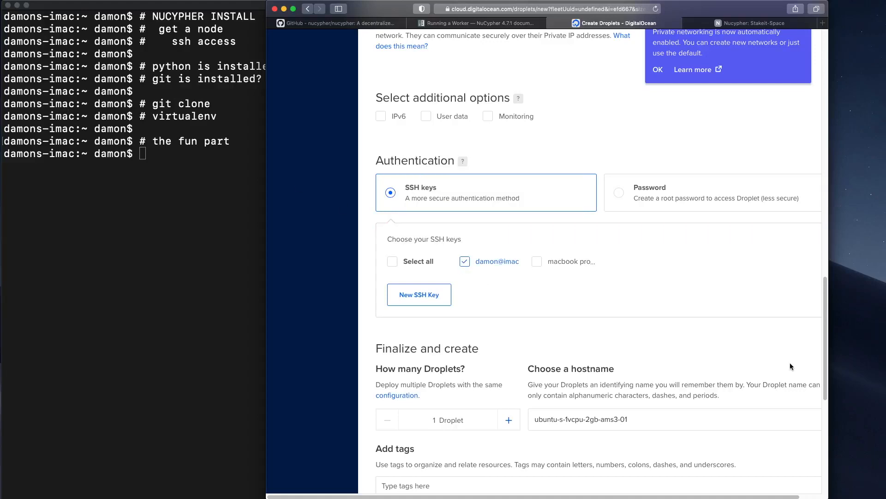
scroll("down", 3)
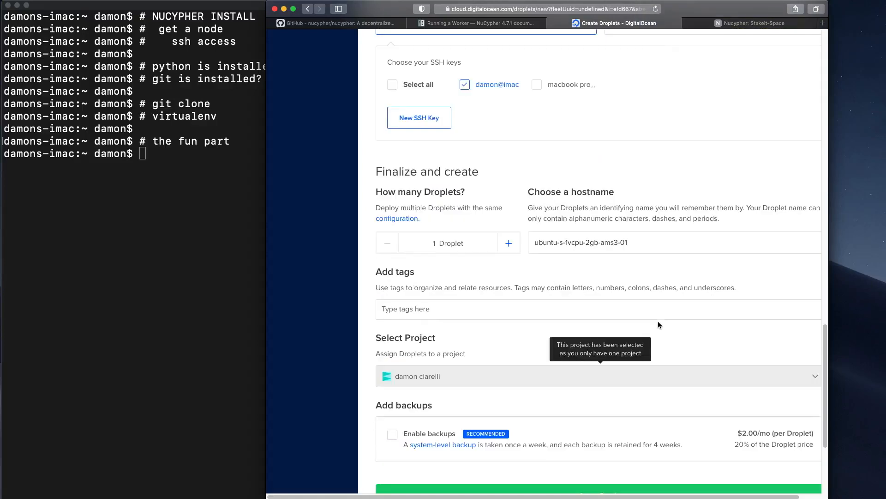
scroll("down", 3)
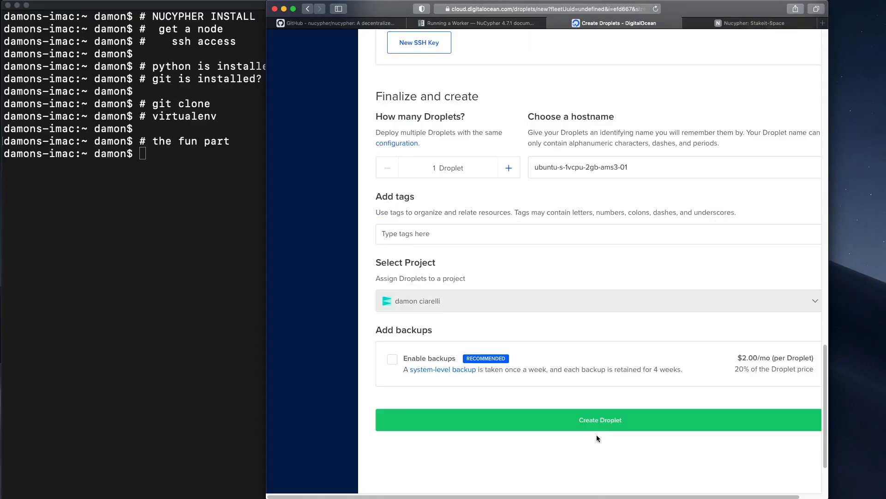
mouse_move(605, 332)
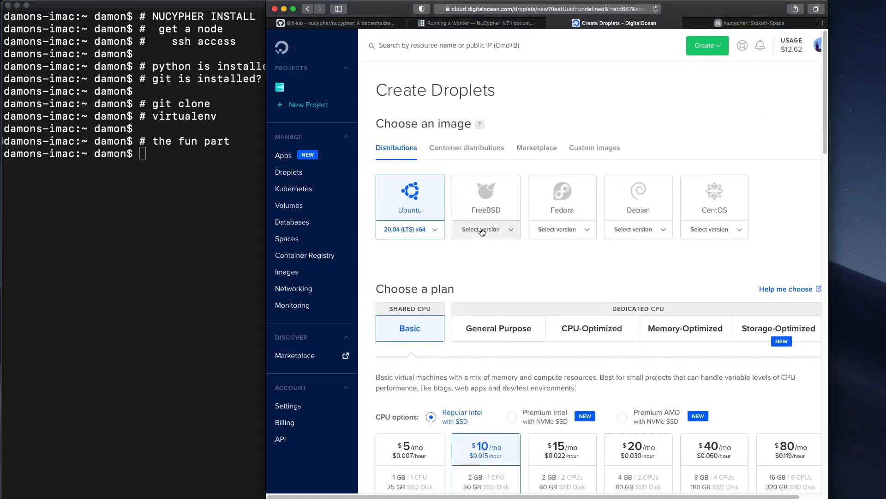
scroll("down", 3)
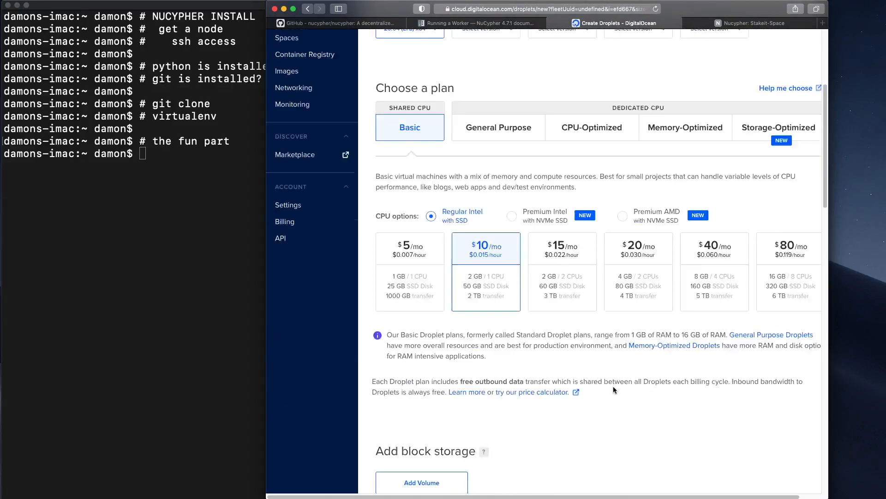
scroll("down", 3)
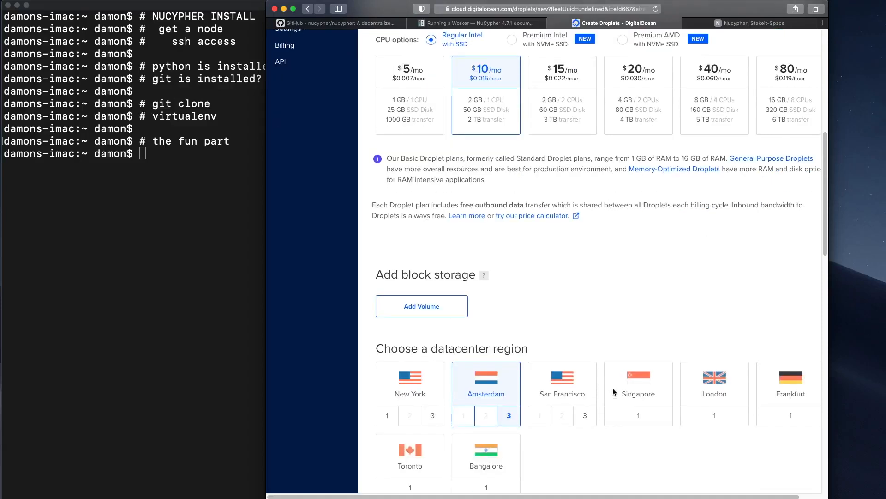
scroll("down", 3)
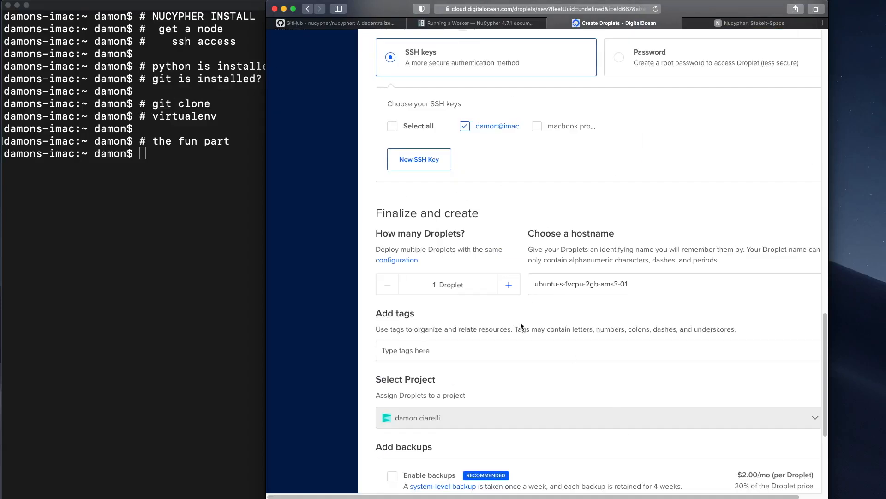
scroll("down", 3)
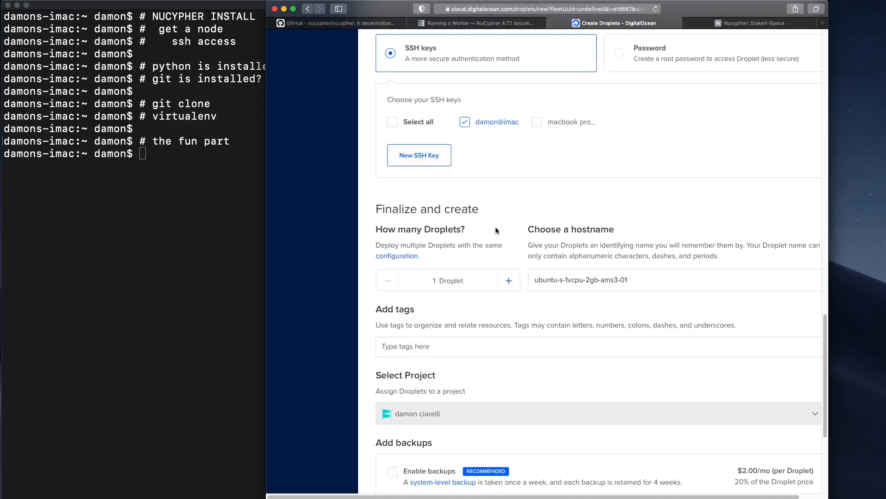
scroll("down", 3)
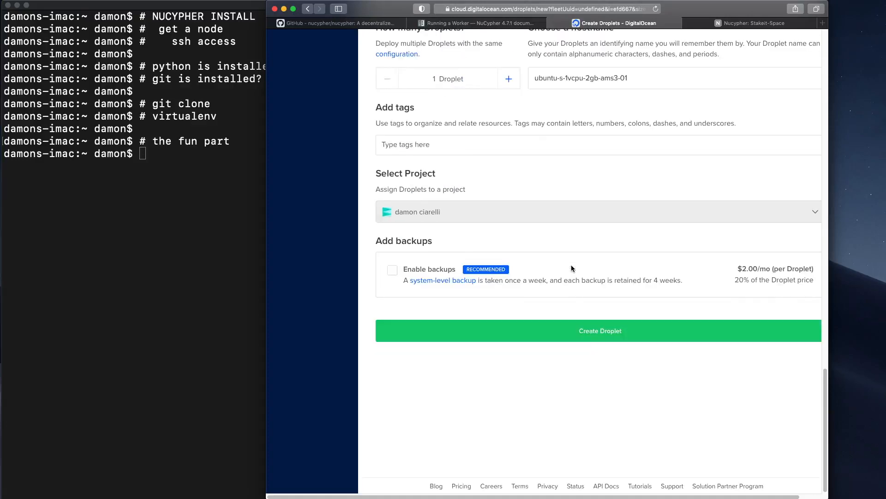
mouse_move(615, 387)
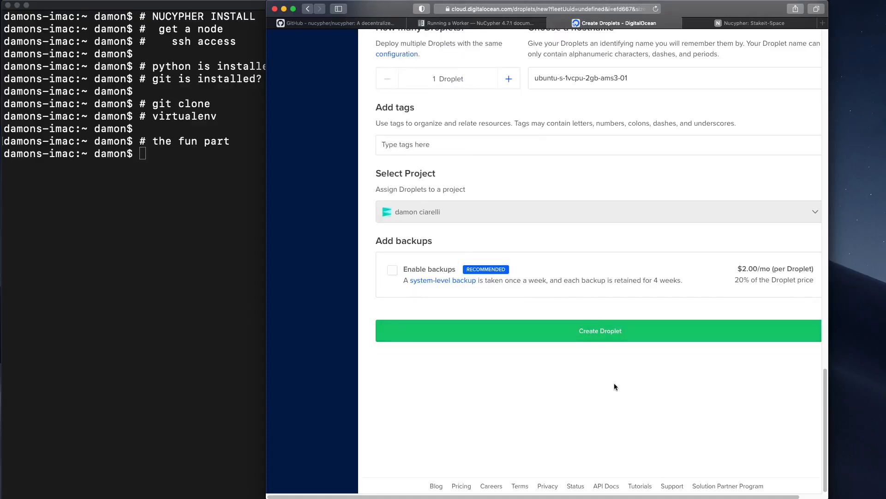
left_click(600, 331)
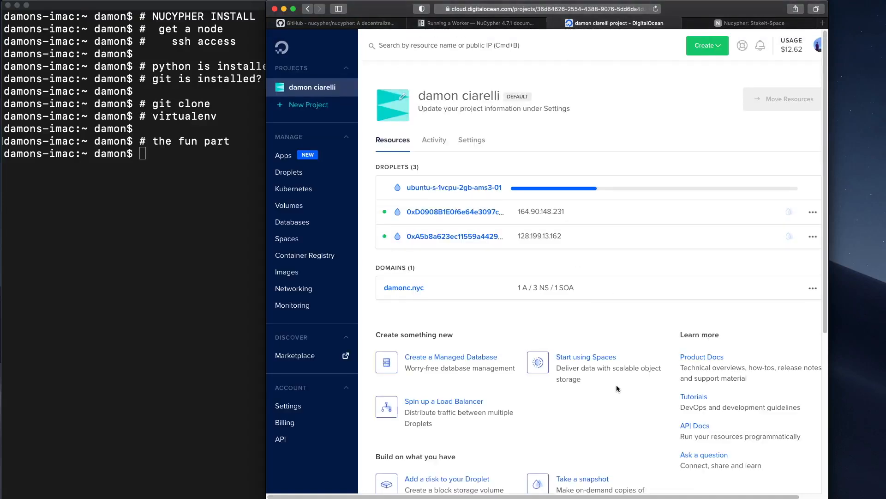
mouse_move(547, 216)
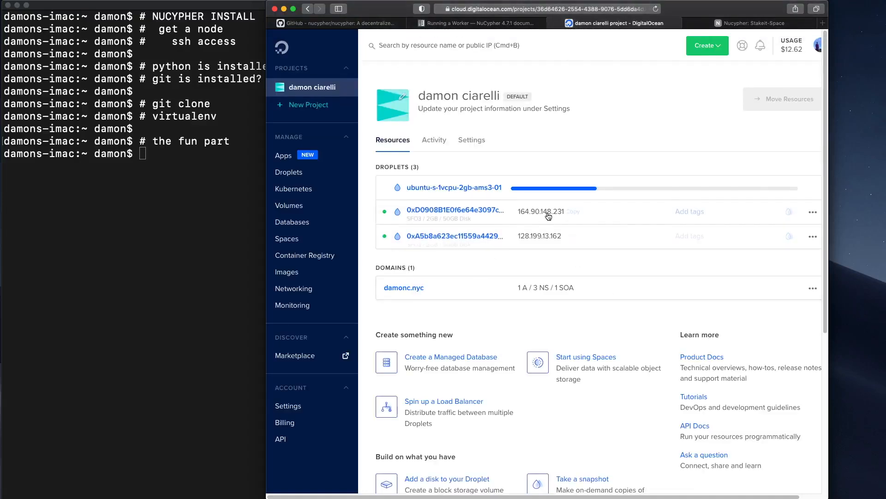
left_click(453, 187)
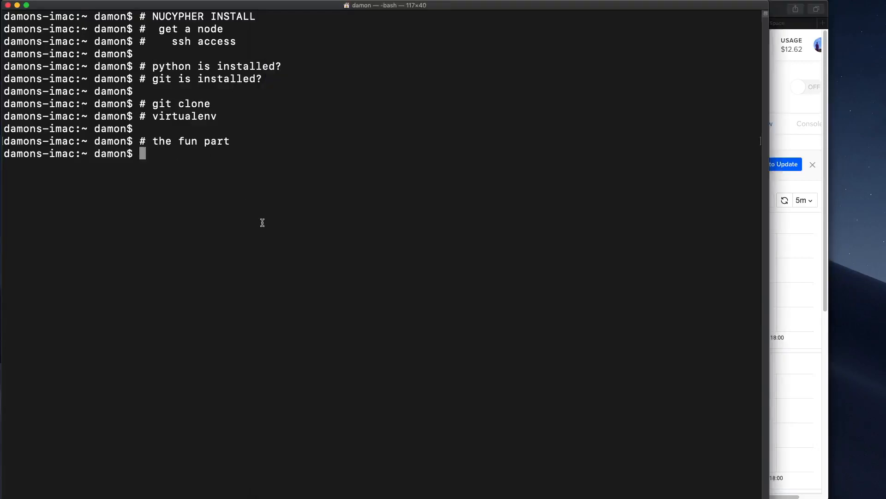
Step: Launch python3 to confirm Python 3.8.8, then check that git runs
type("py")
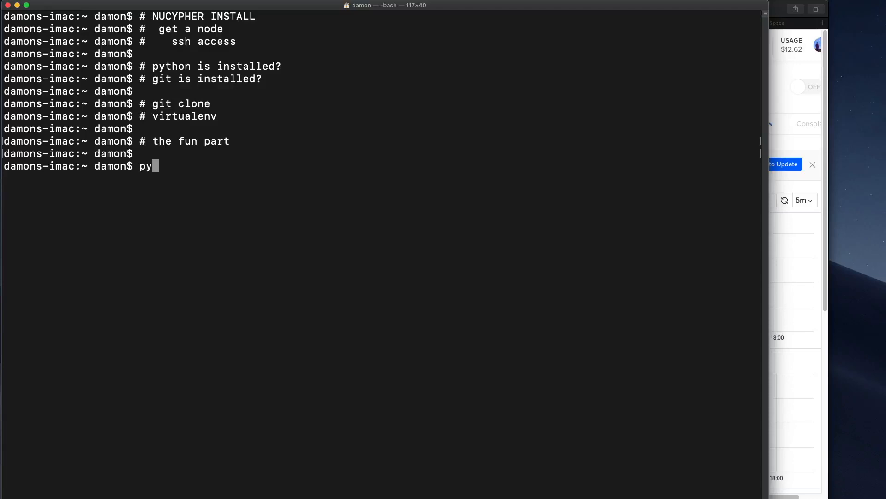
type("thon")
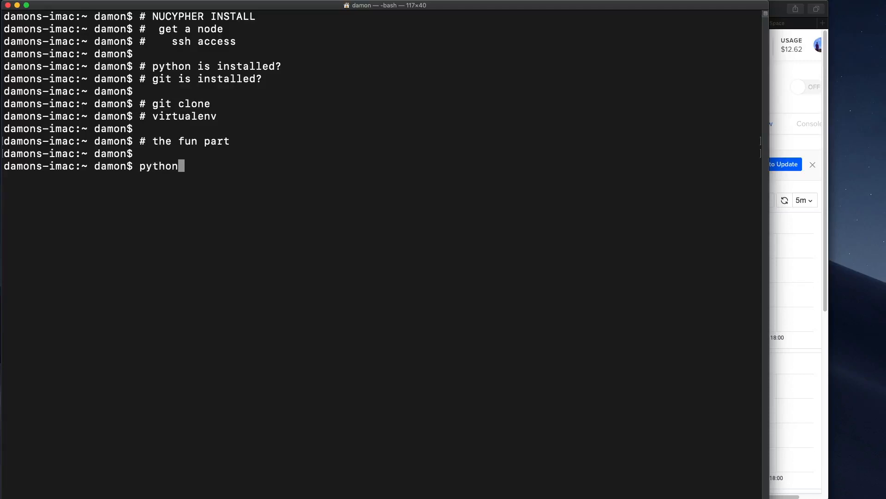
key("Return")
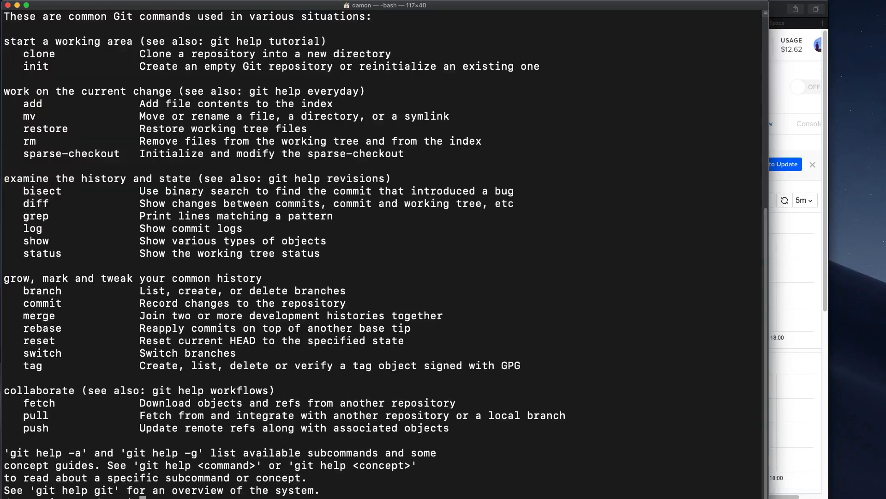
scroll("down", 3)
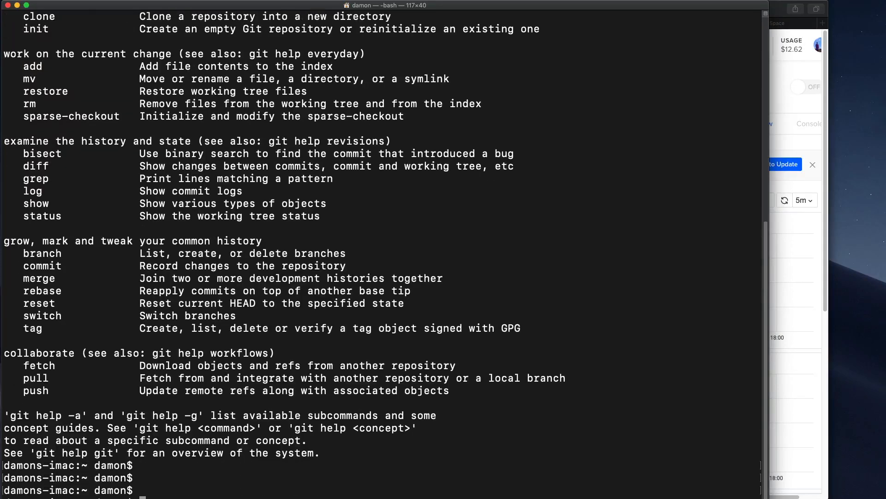
left_click(804, 86)
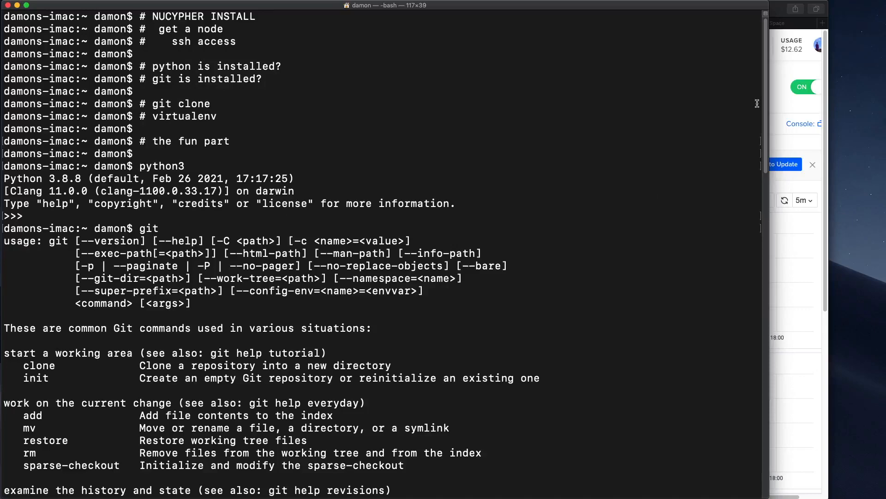
scroll("down", 3)
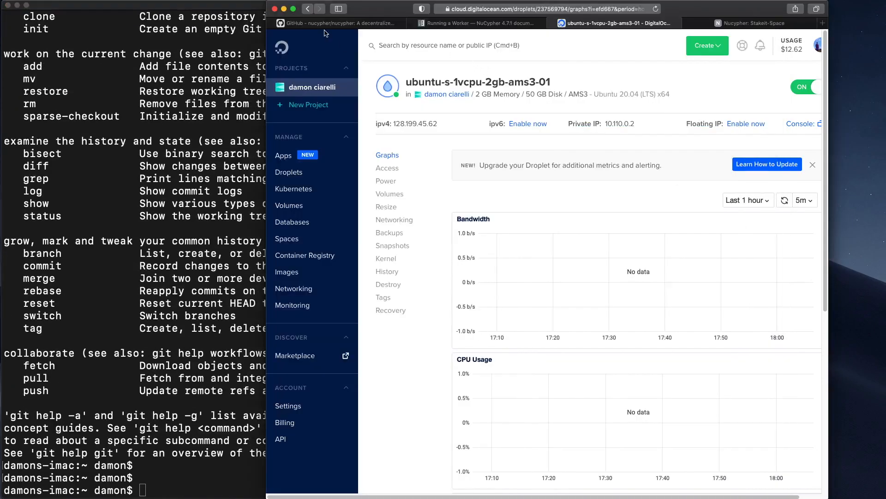
Step: Show the nucypher/nucypher repository's HTTPS clone URL, then cd into Documents
left_click(337, 23)
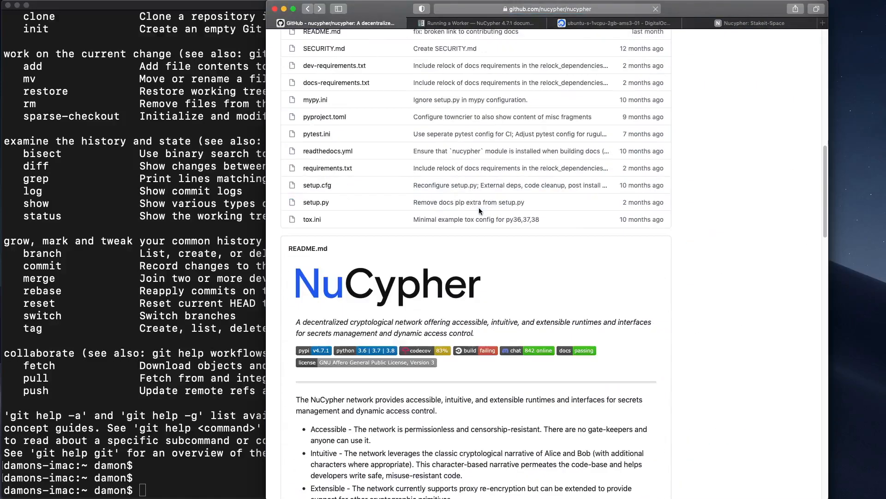
left_click(478, 23)
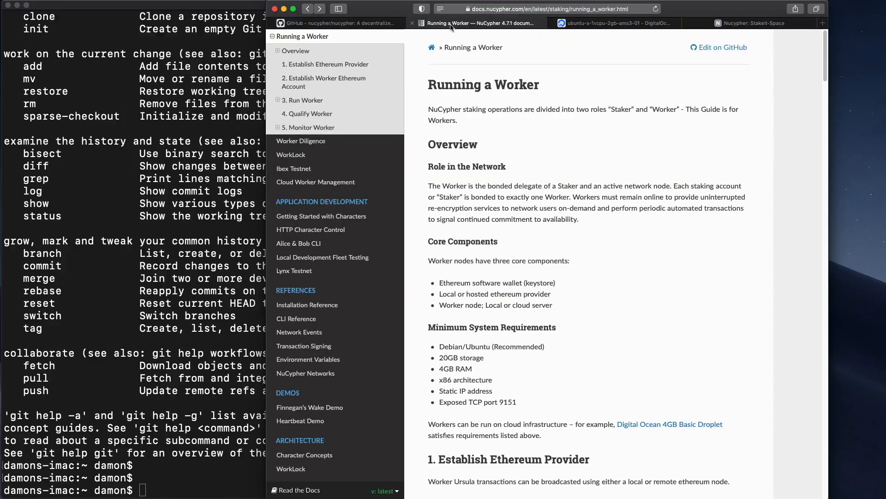
left_click(336, 23)
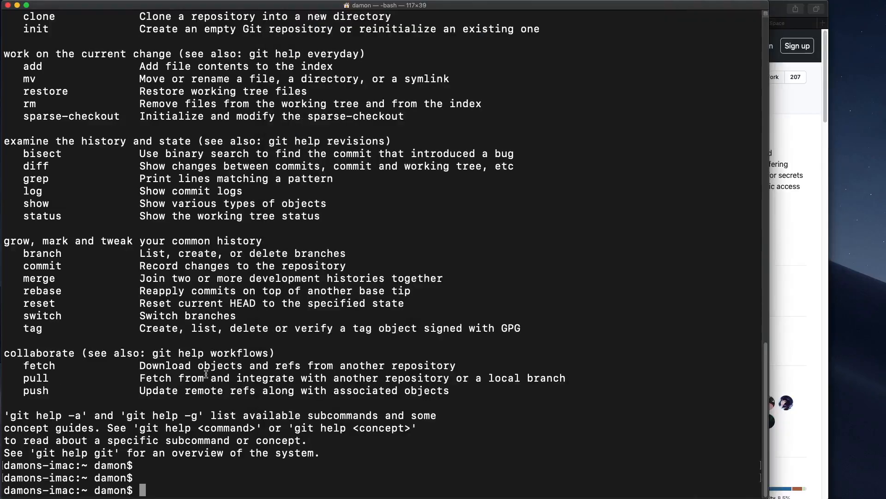
type("cd Di")
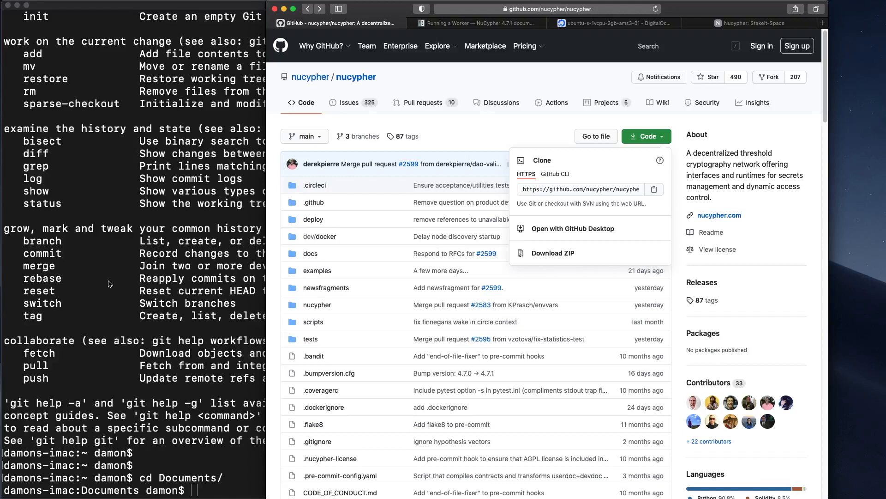
type("git c")
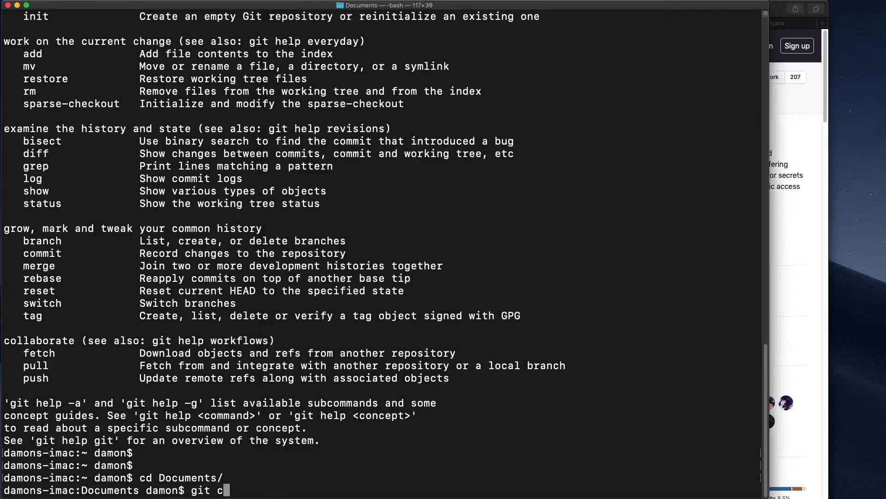
type("lone https://github.com/nucypher/nucypher.git")
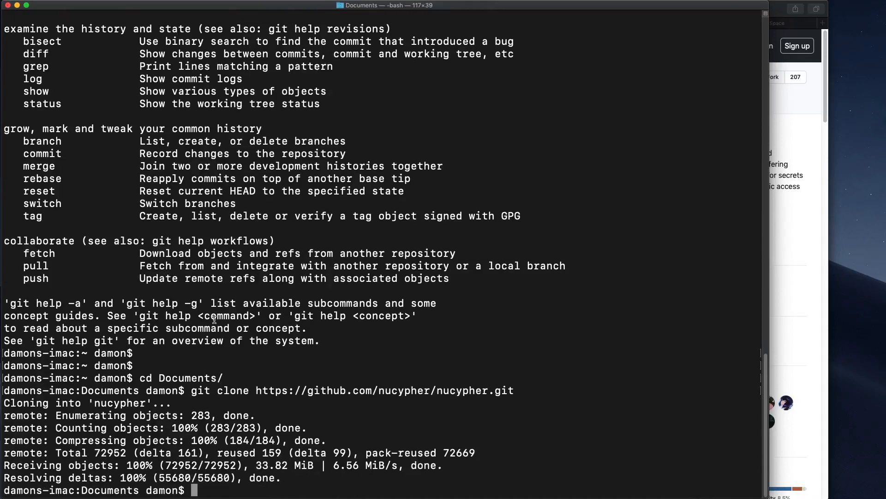
type("cd nucypher/")
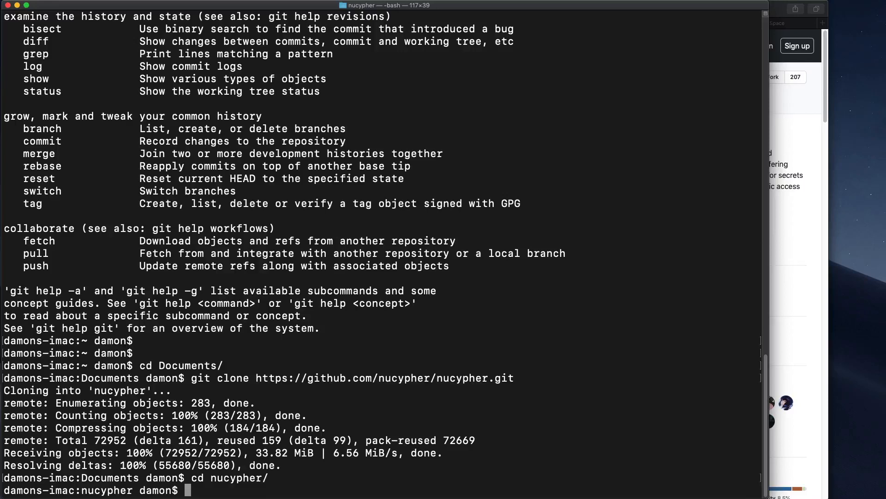
type("python3 -m")
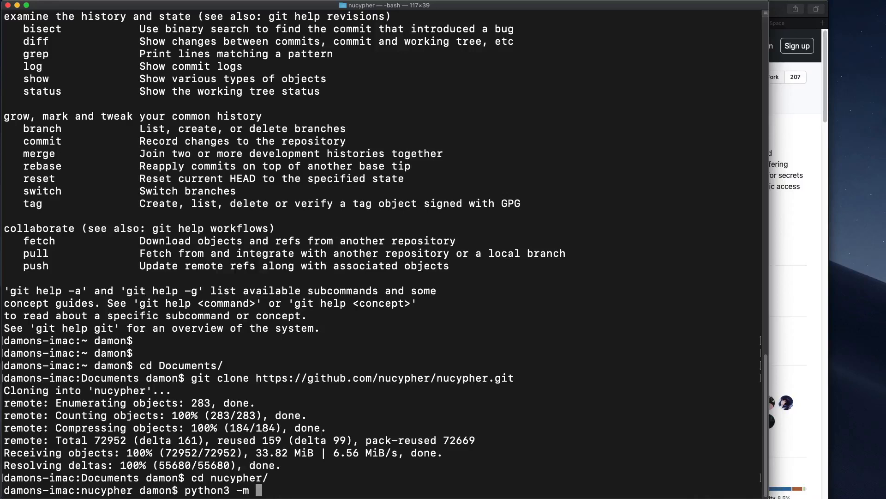
type("venv env")
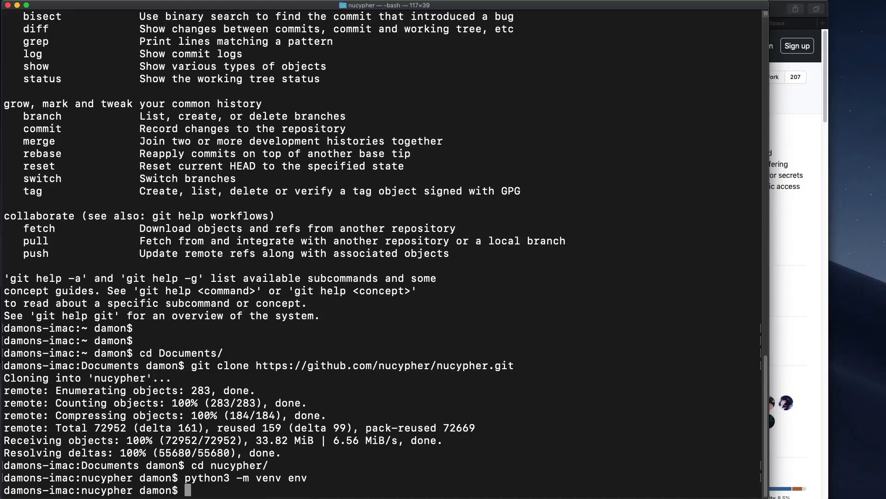
Step: Activate env via source env/bin/activate and pip3 install nucypher in develop mode
type("source")
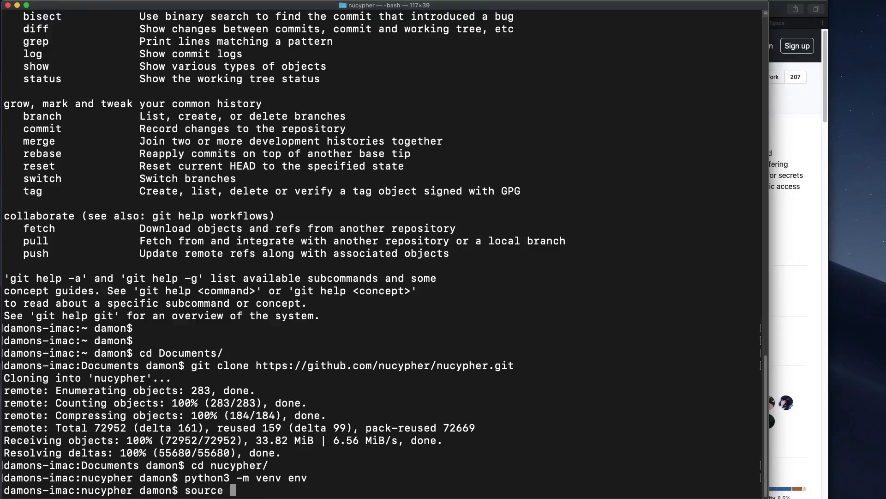
type("env/bin/activate")
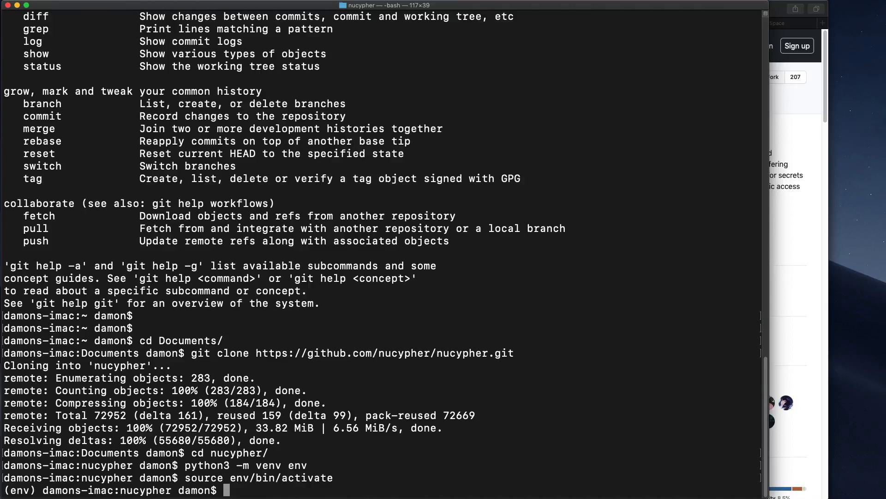
type("pyth")
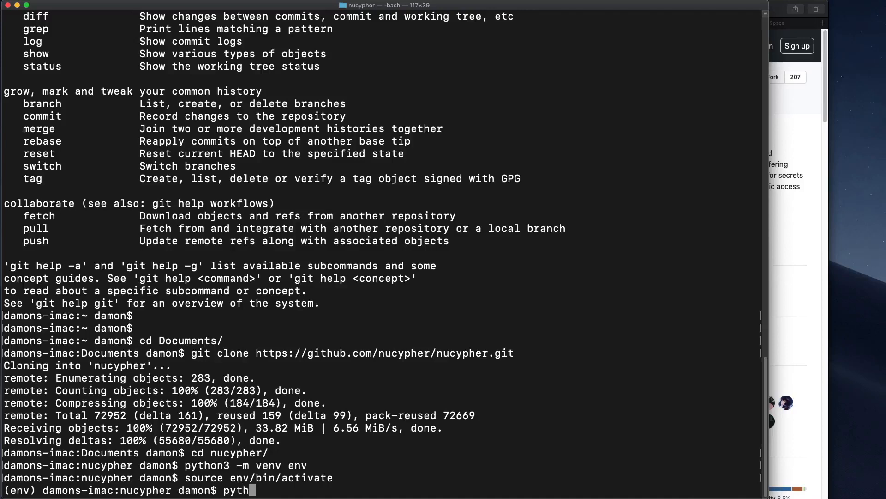
type("on3")
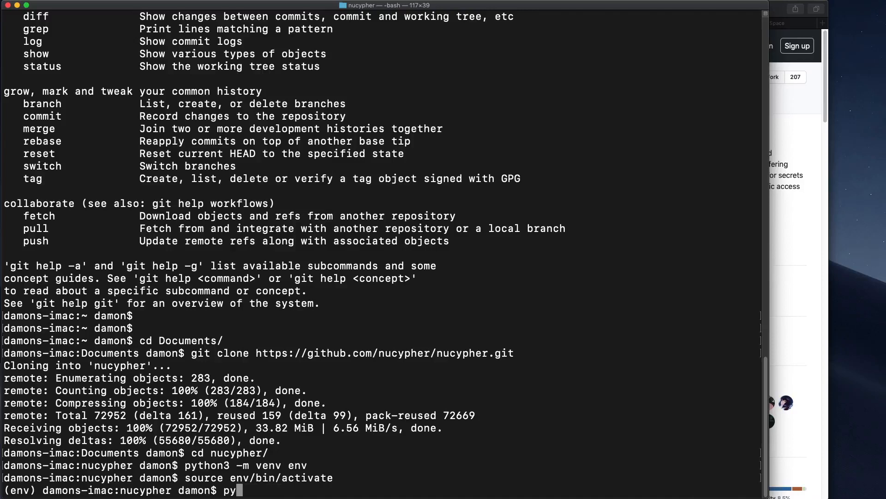
type("ip3")
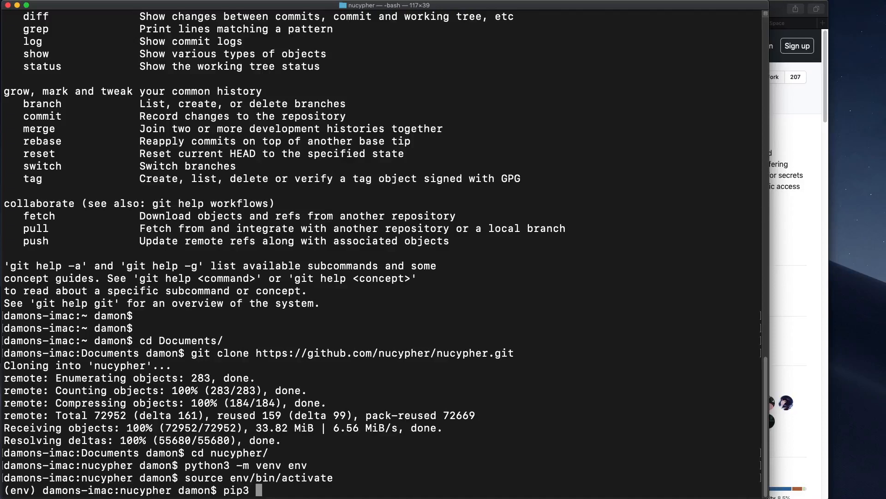
type("inst")
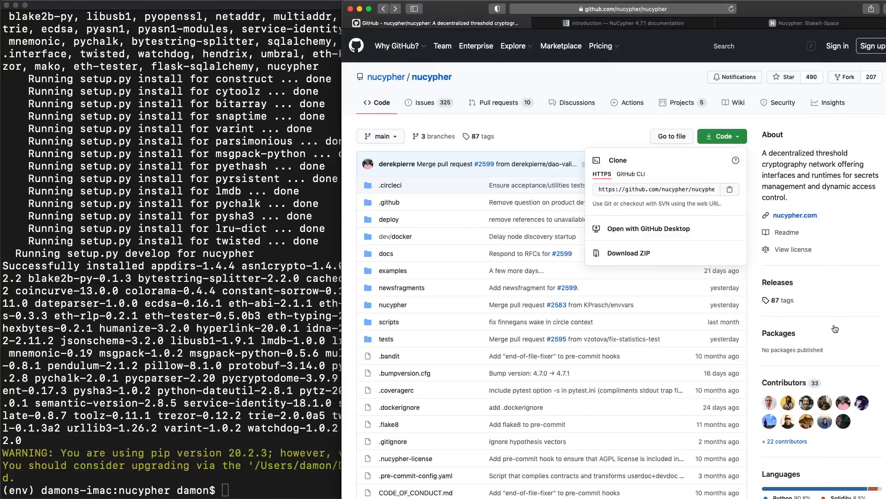
Step: Read the Cloud Worker Management docs and select the cloudworkers add example command
left_click(624, 22)
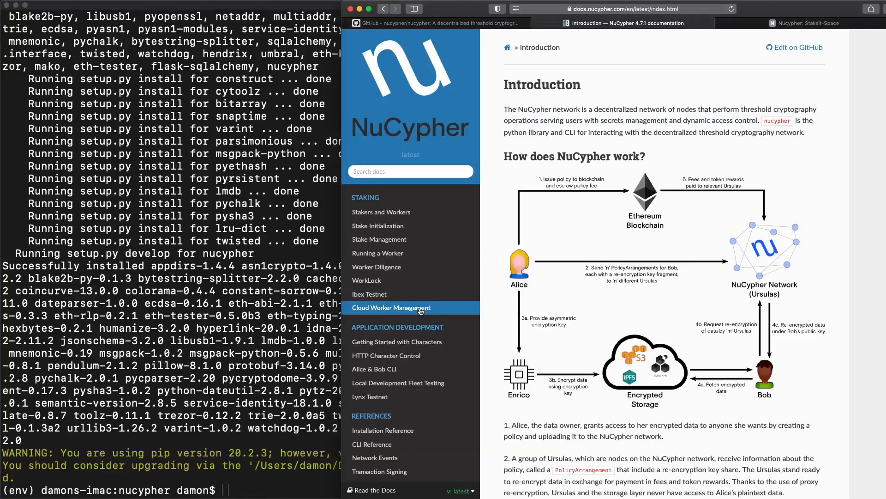
left_click(391, 307)
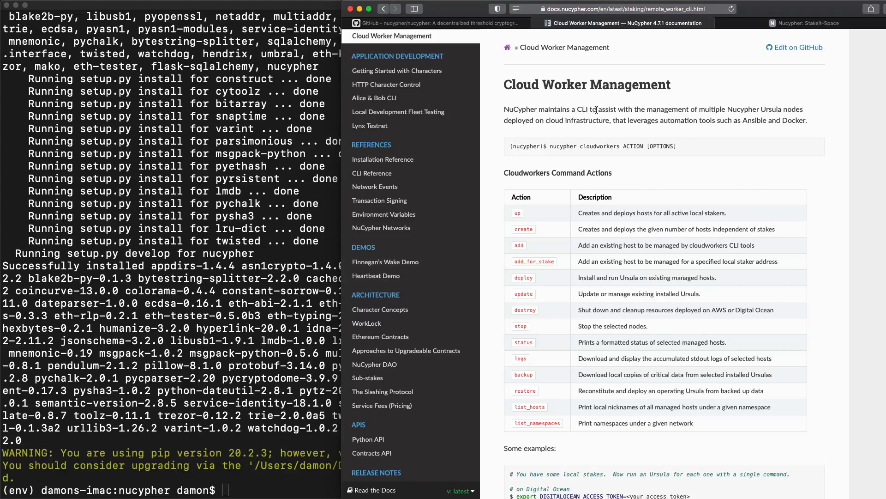
mouse_move(759, 222)
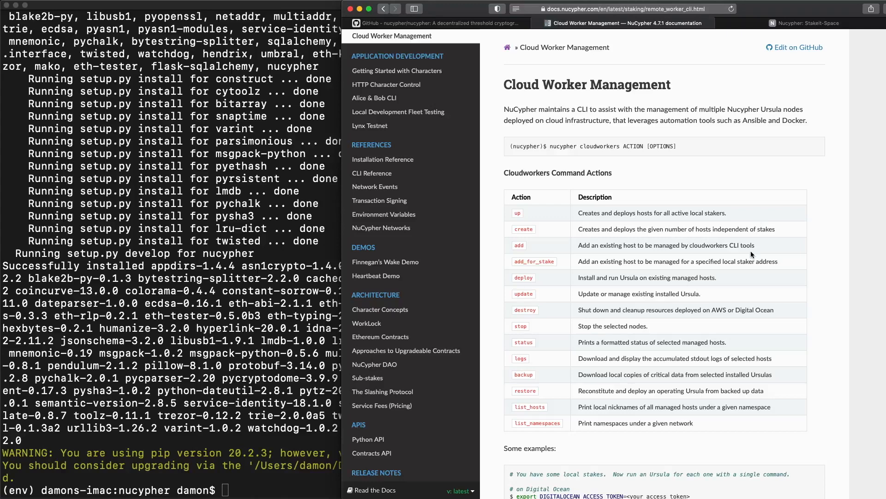
scroll("down", 3)
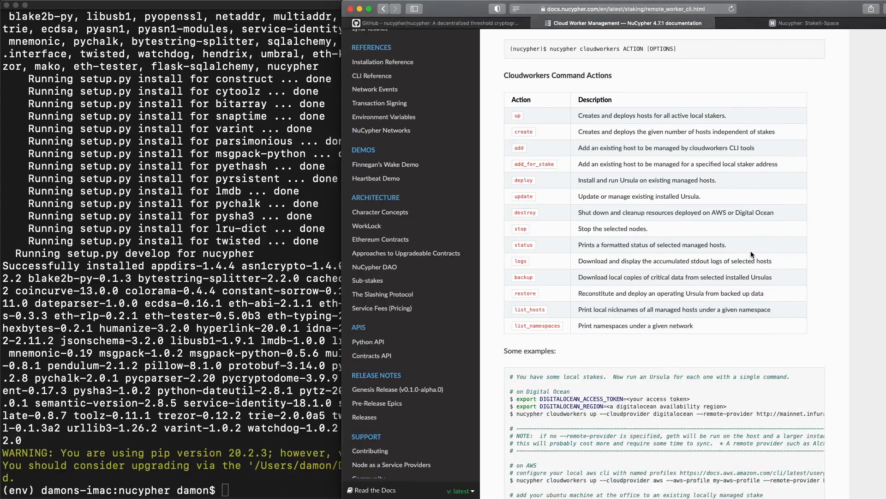
scroll("down", 3)
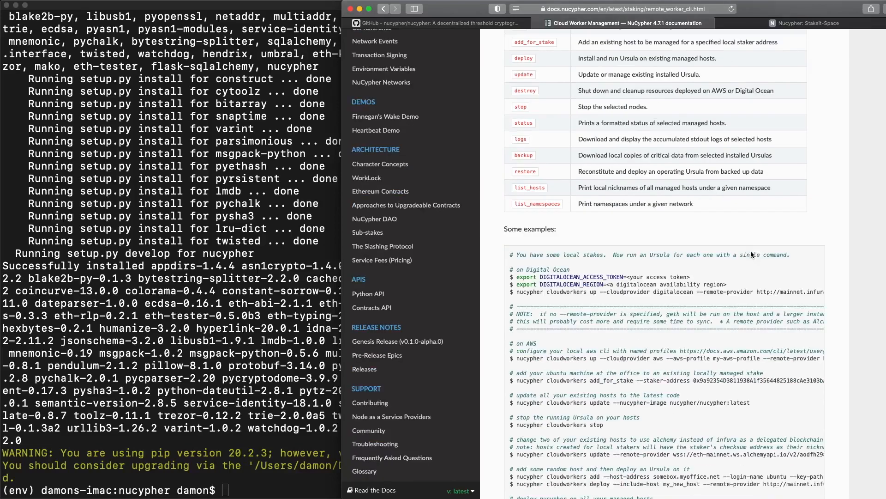
scroll("down", 3)
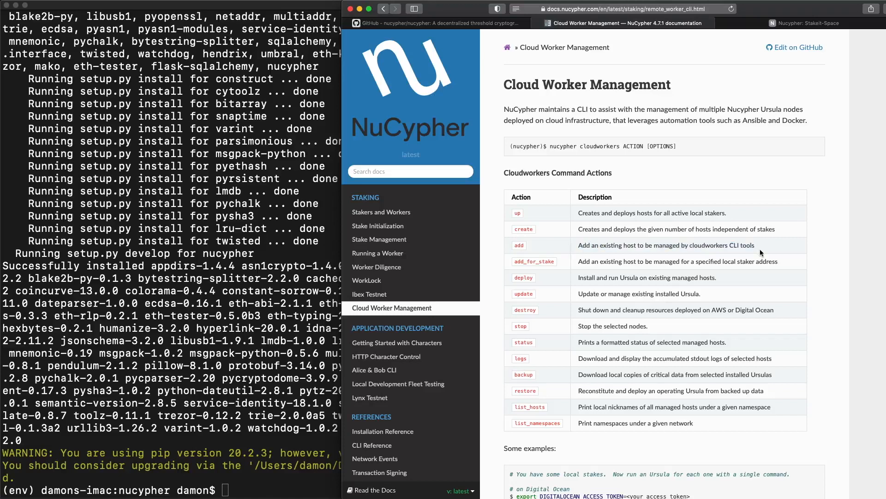
left_click_drag(580, 245, 755, 244)
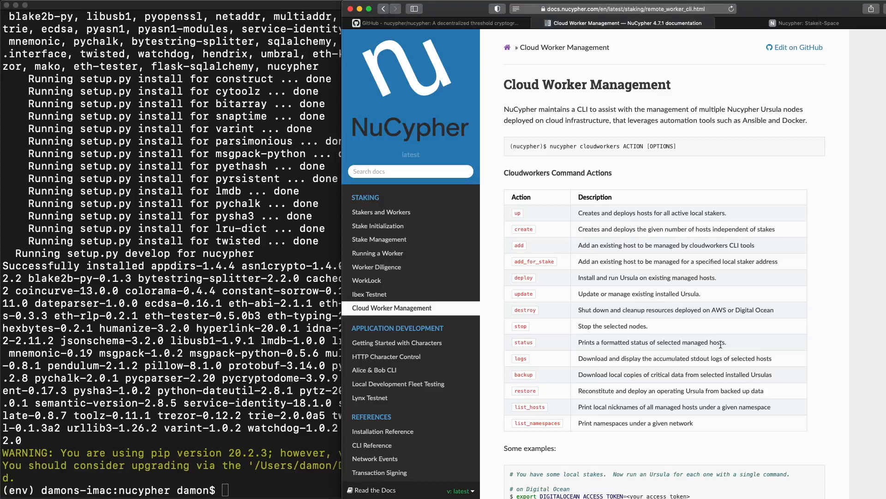
scroll("down", 3)
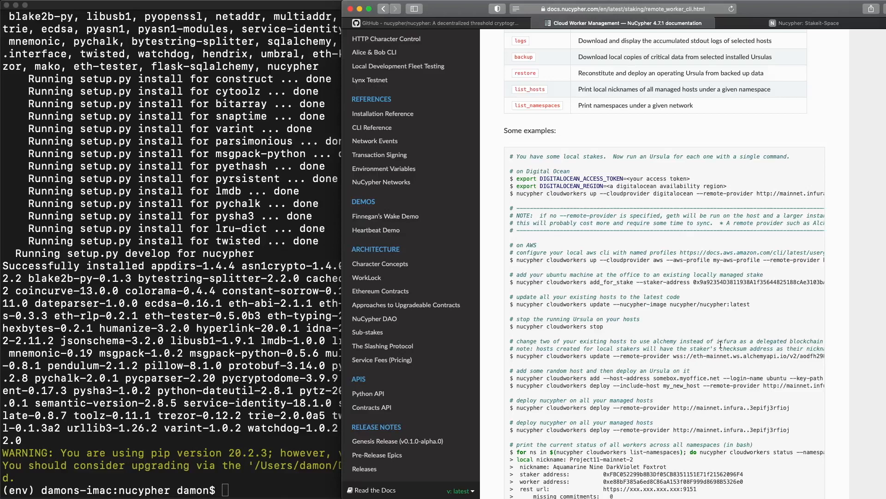
scroll("down", 3)
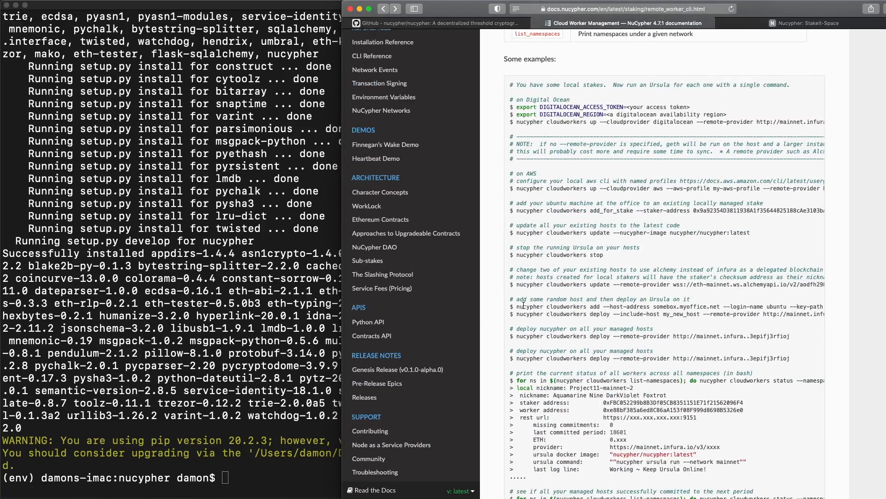
left_click_drag(512, 307, 735, 307)
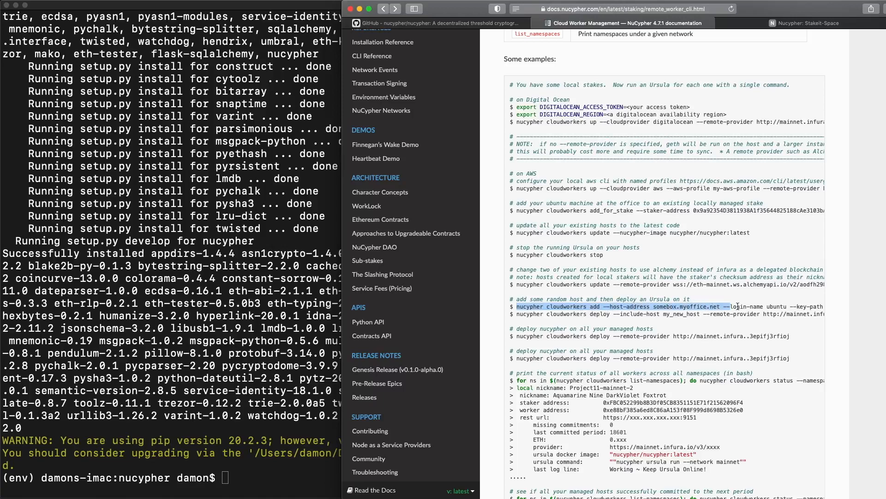
left_click_drag(725, 306, 791, 306)
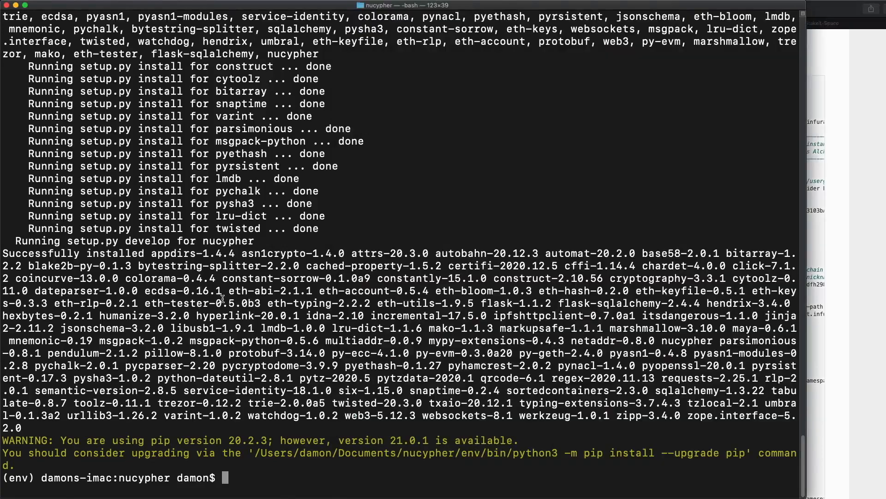
Step: Run cloudworkers add for host 128.199.45.62, login root, nickname install-demo
type("nucypher cloudworkers add --host-address somebox.myoffice.net --login-name ubuntu")
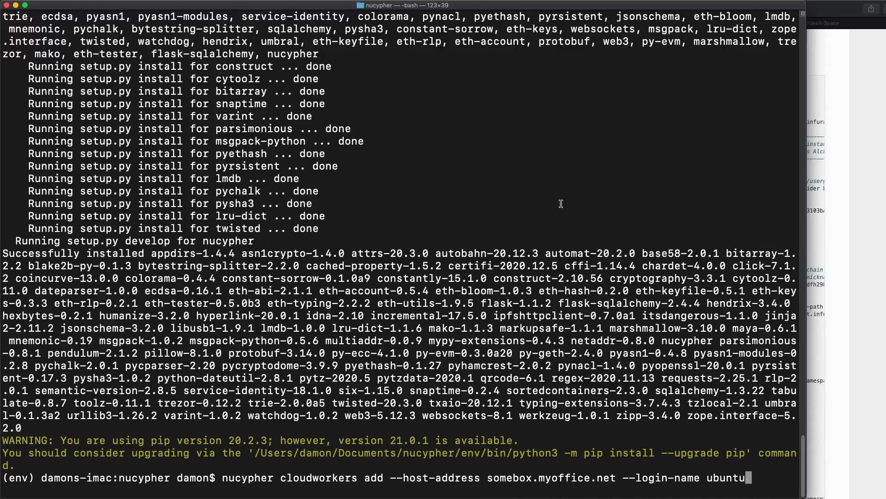
key("Backspace")
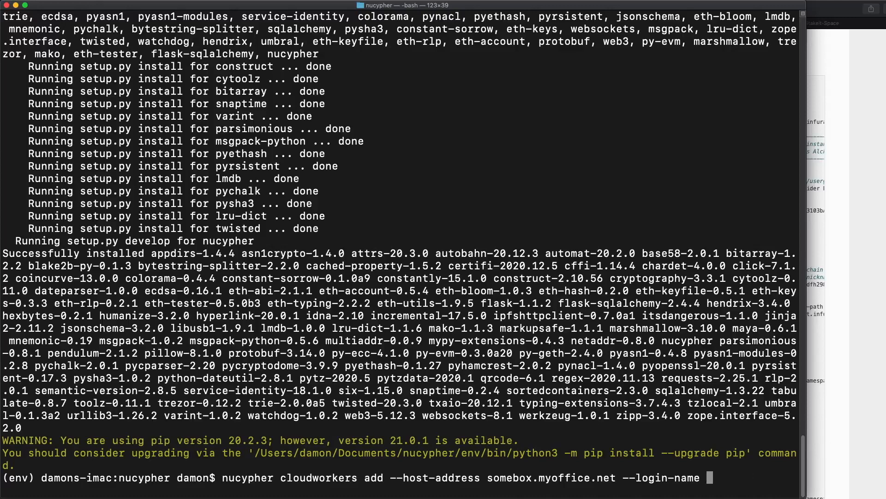
type("root")
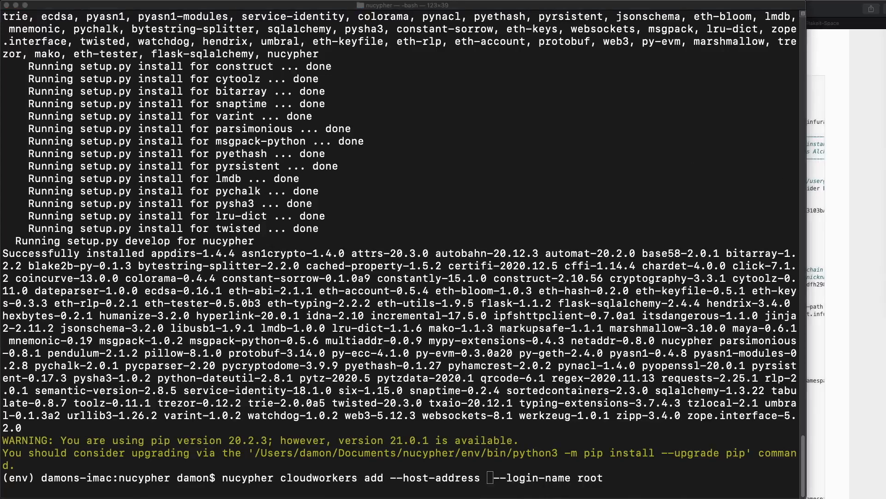
type("128.199.45.62")
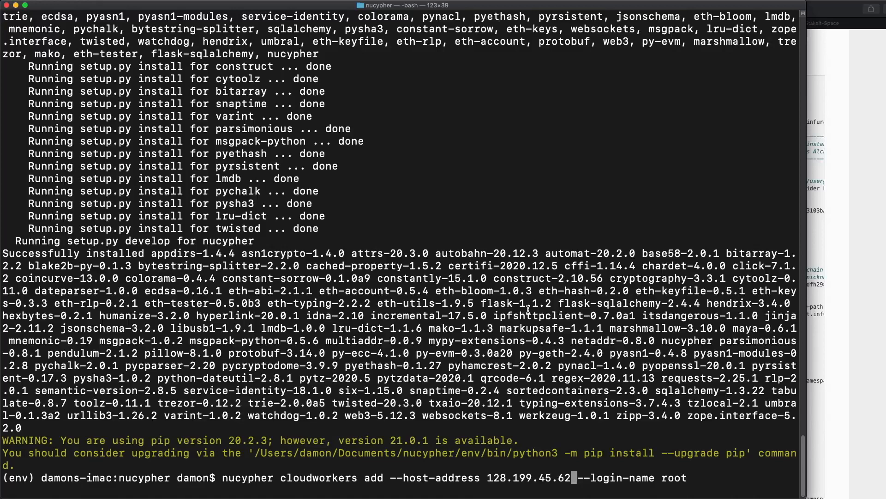
type("--")
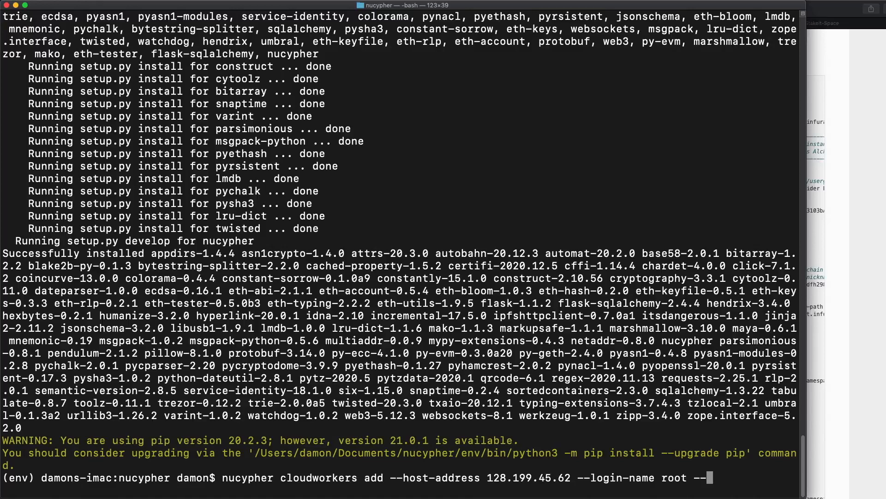
type("host")
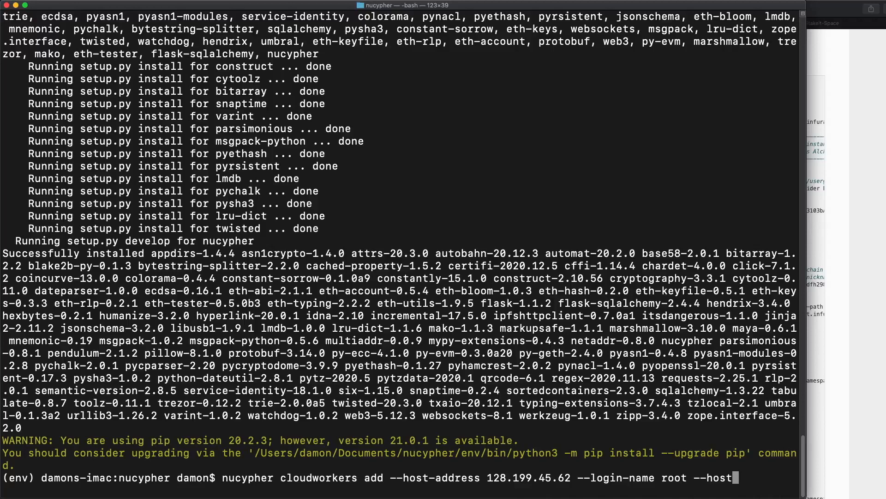
type("nick")
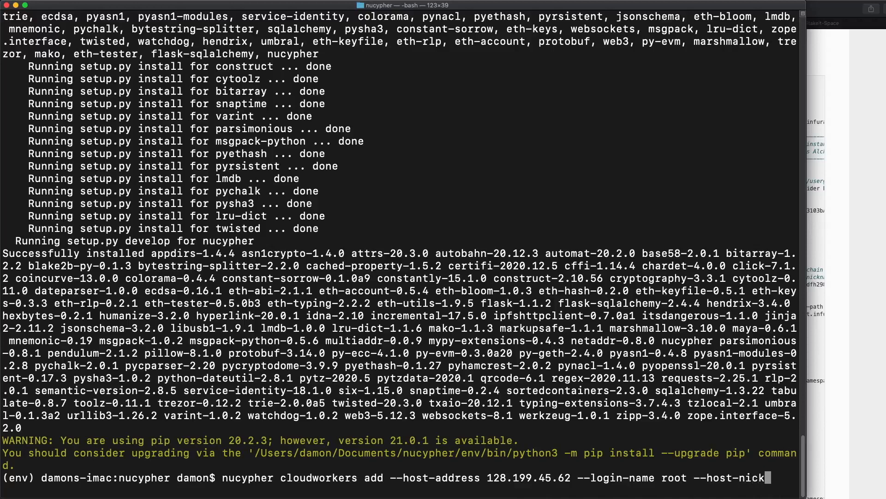
type("a")
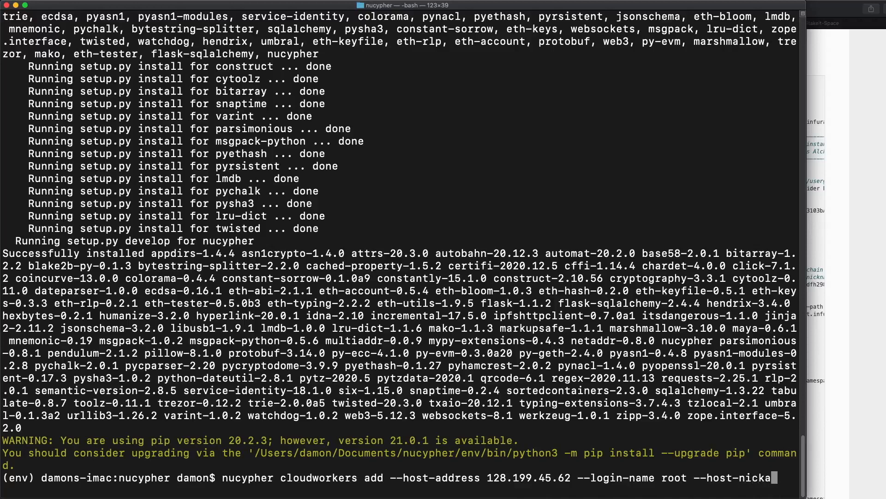
type("me")
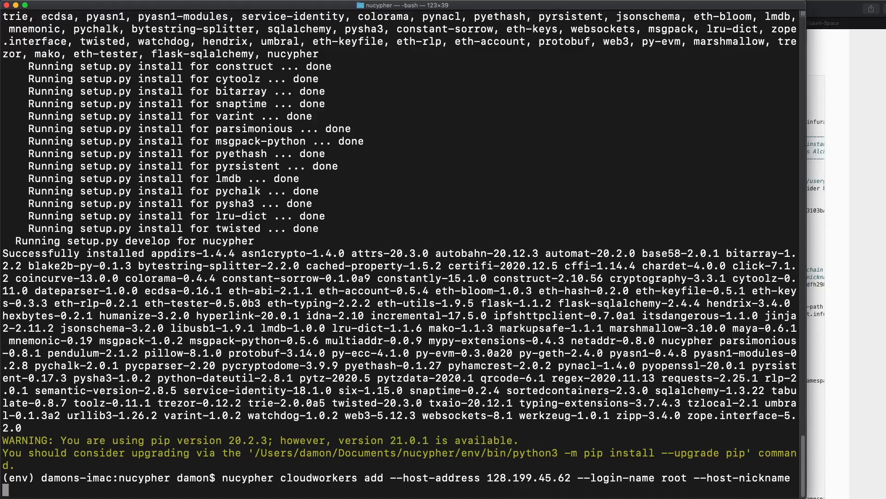
type("instal")
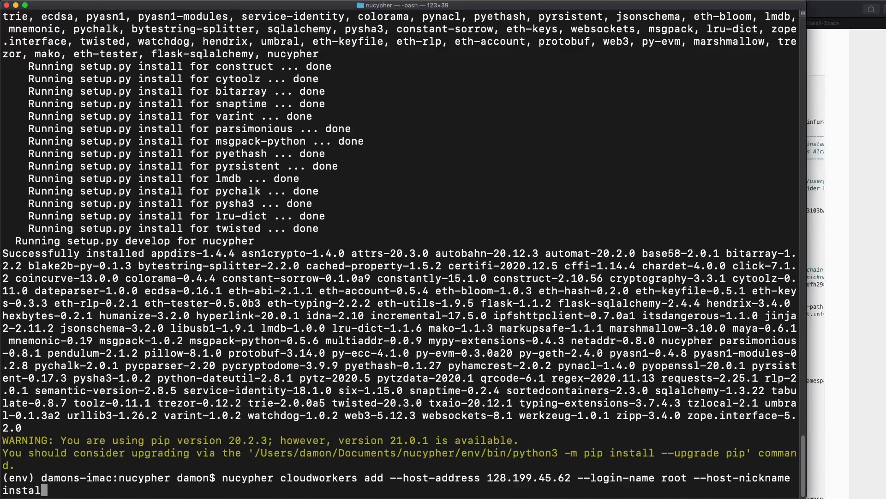
type("-demo")
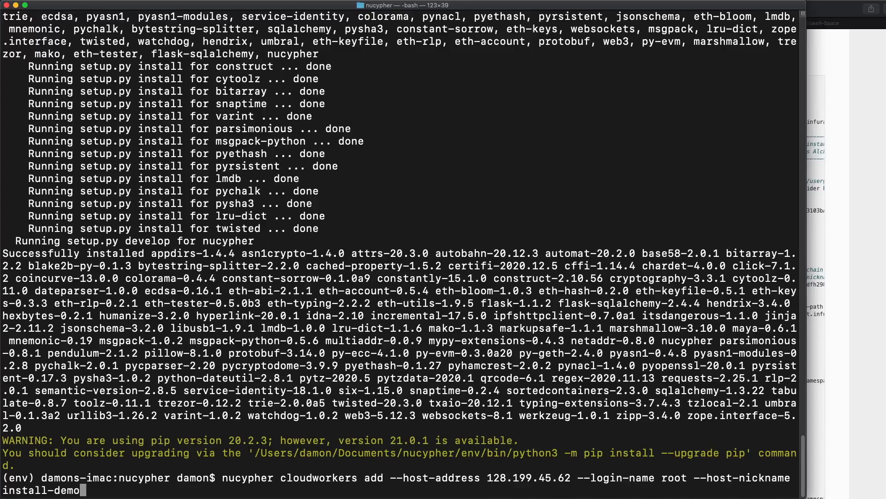
key("enter")
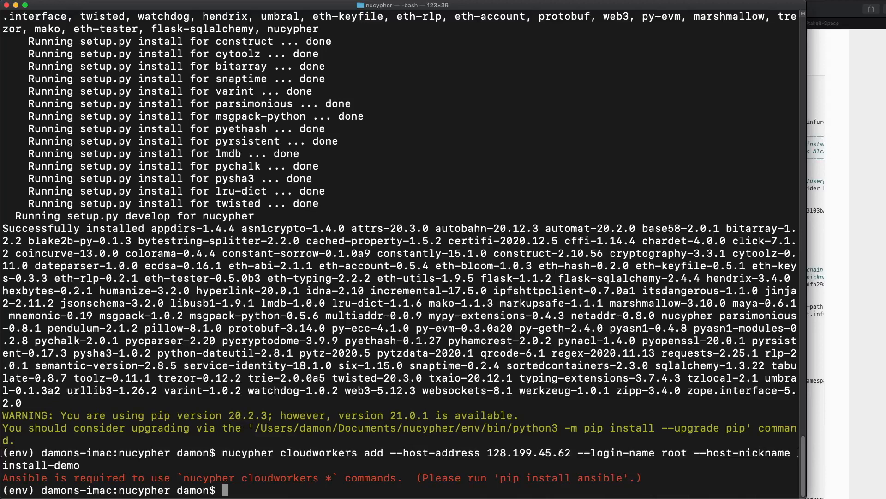
Step: Install Ansible with pip3 install ansible
type("pip3 ins")
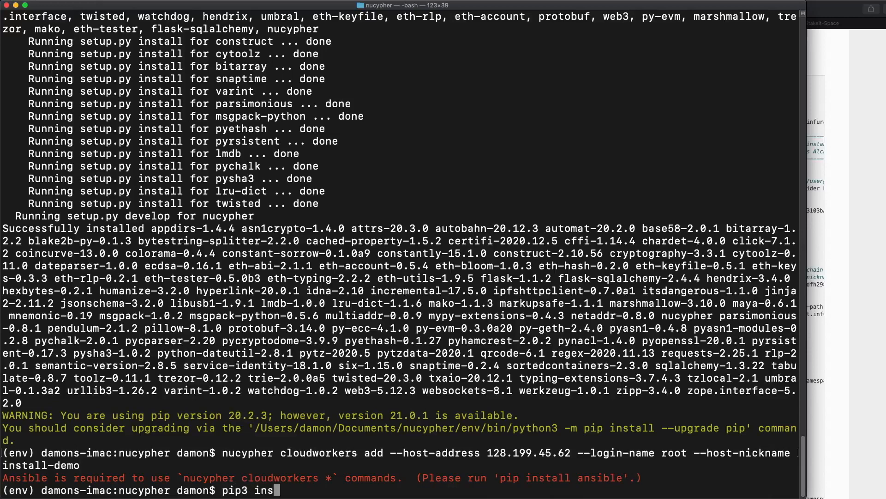
type("tall ans")
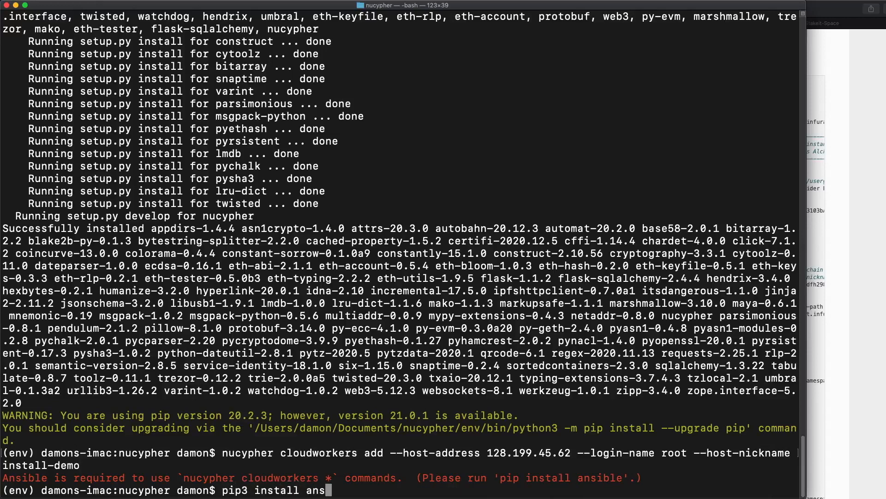
type("ible")
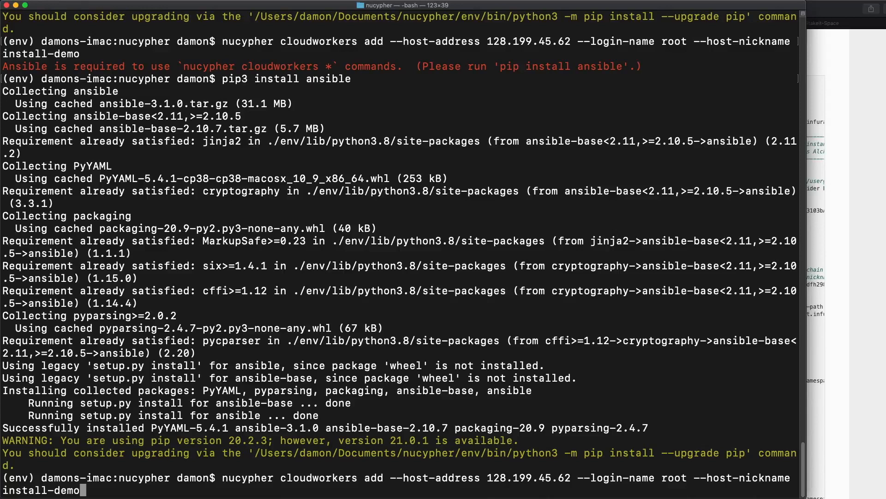
scroll("down", 3)
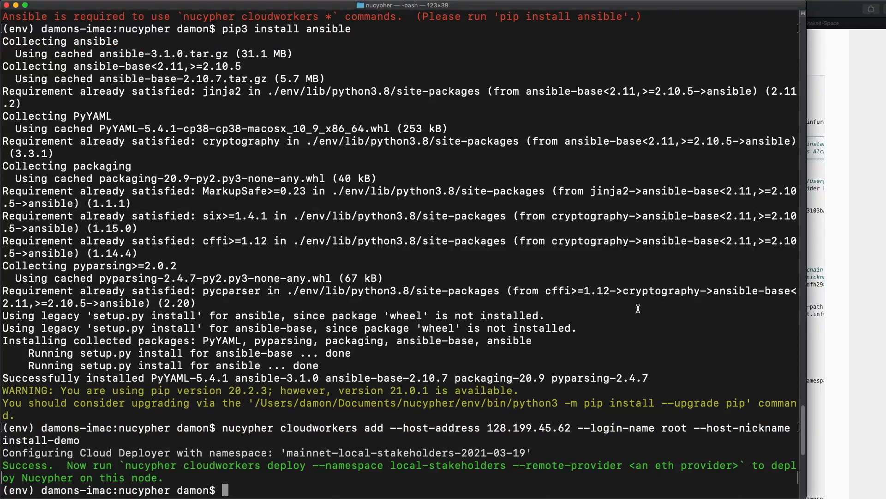
mouse_move(574, 428)
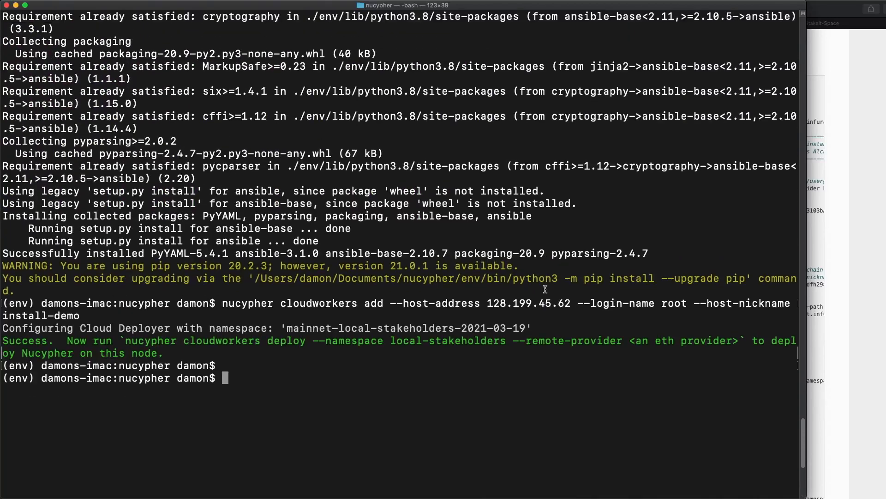
type("ssh")
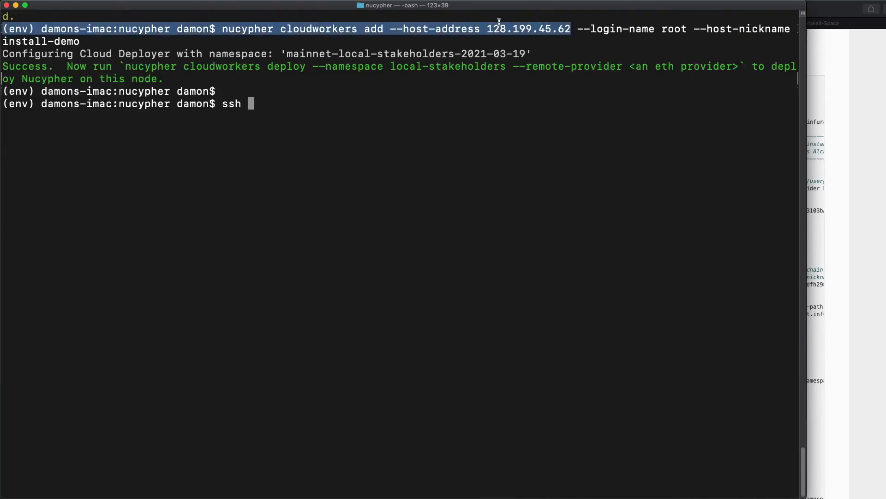
double_click(529, 29)
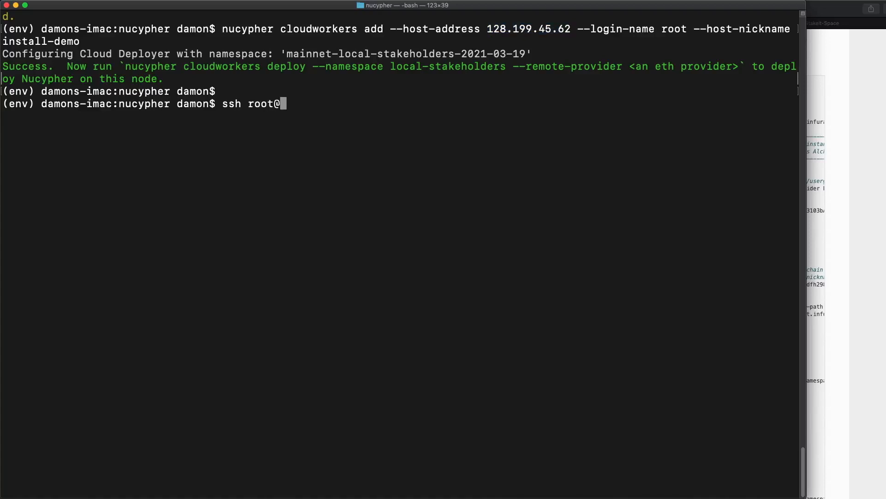
type("@128.199.45.62")
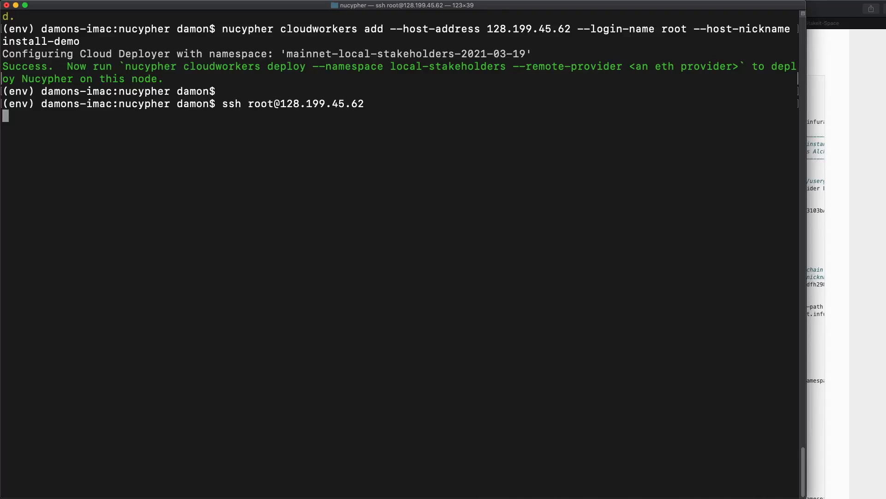
key("Return")
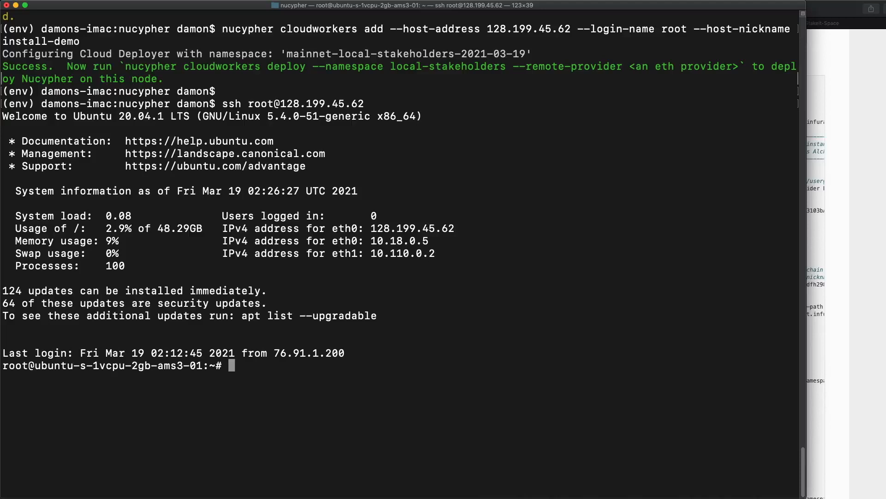
type("ls")
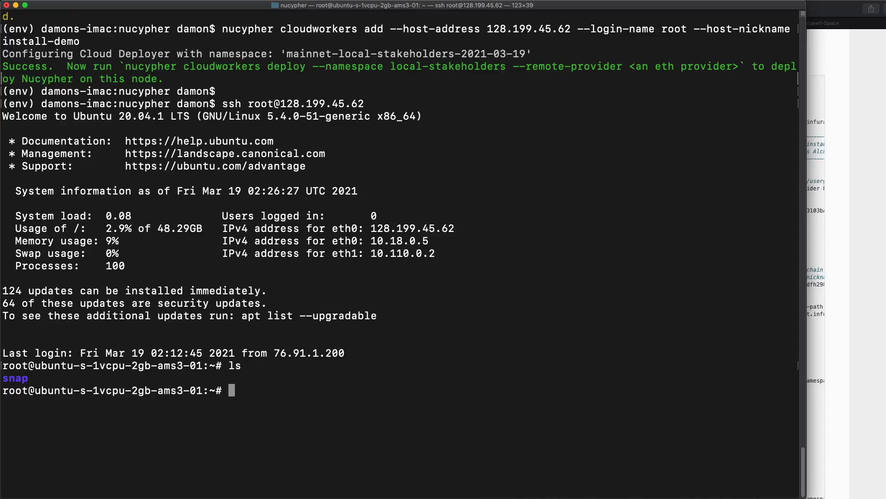
type("sudo")
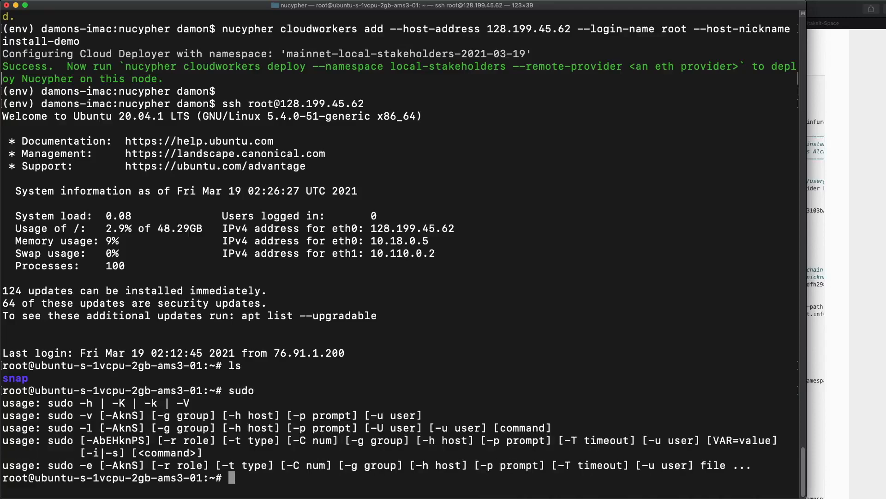
type("sudo ls")
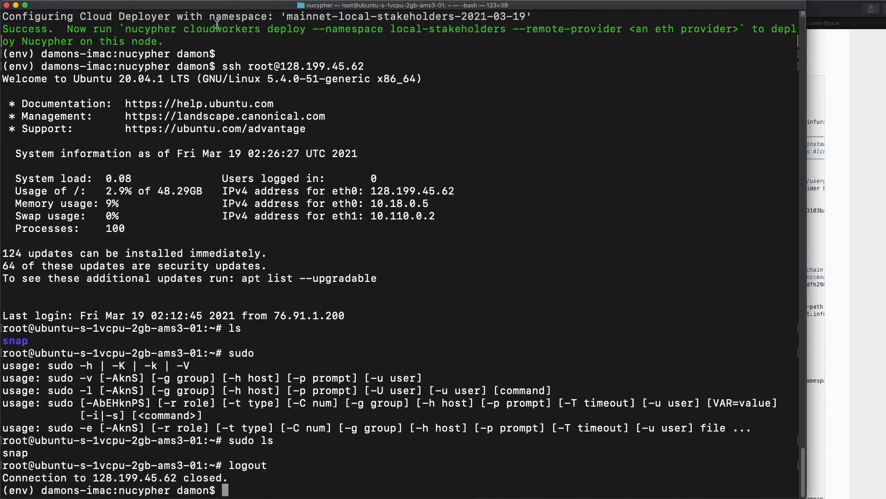
mouse_move(516, 207)
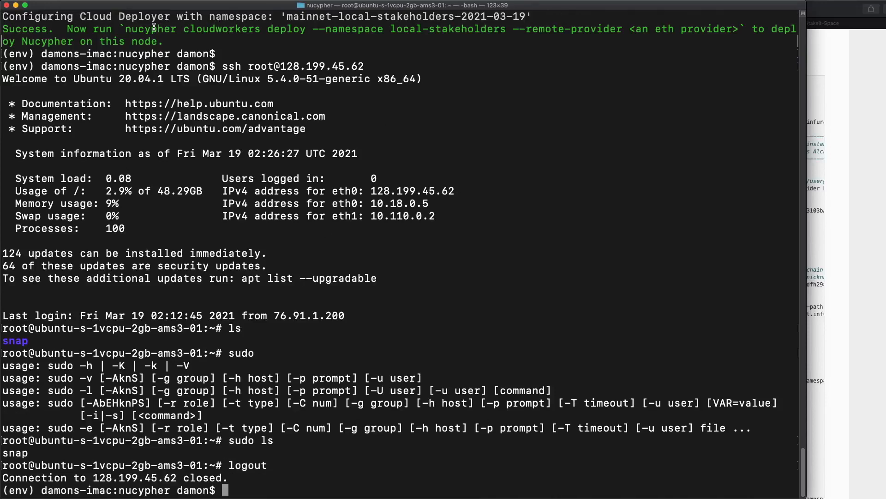
Step: Run nucypher cloudworkers deploy with the Infura Goerli URL as remote provider
left_click_drag(125, 29, 390, 29)
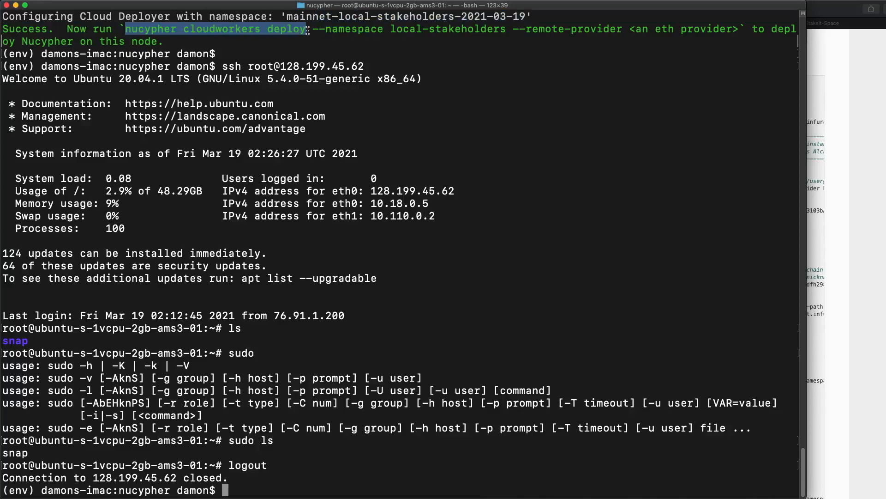
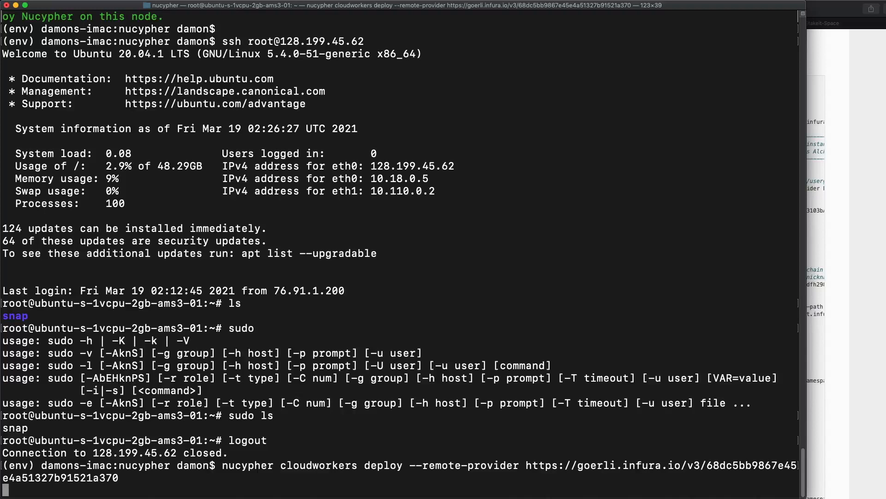
key("enter")
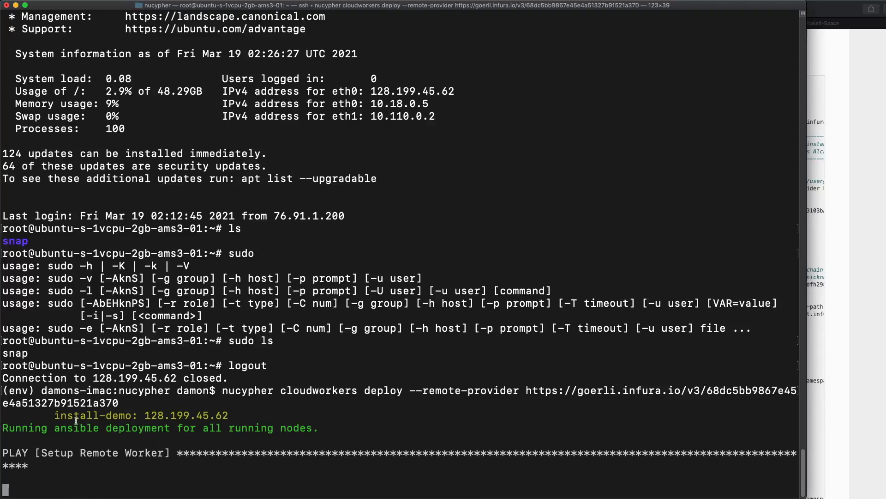
Step: Mark the install-demo host line and follow the playbook creating the nucypher user and installing Docker
left_click_drag(55, 415, 232, 415)
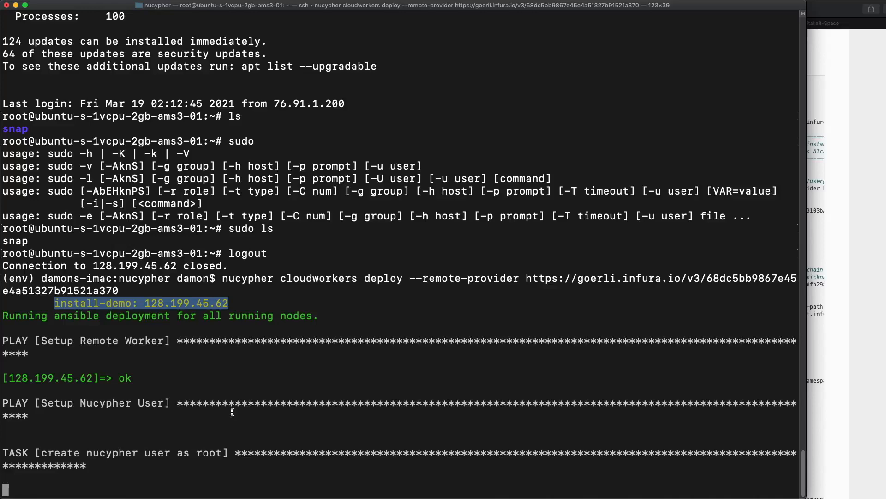
scroll("down", 3)
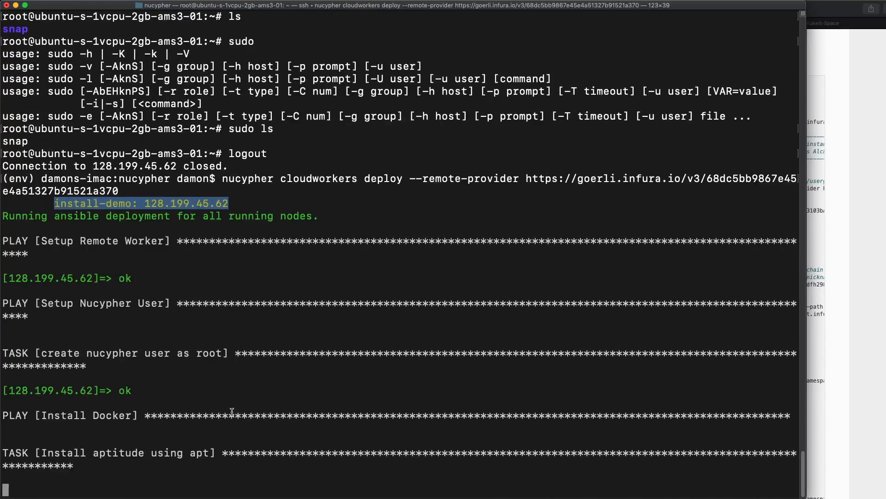
scroll("down", 3)
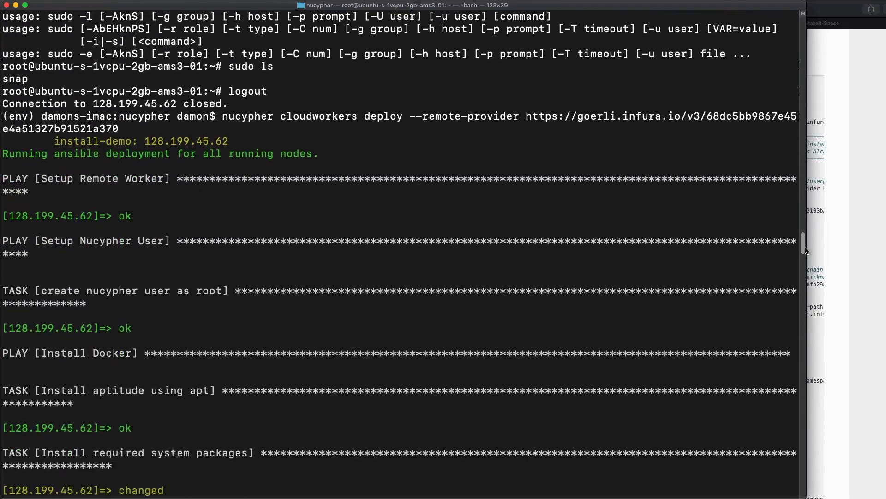
scroll("down", 3)
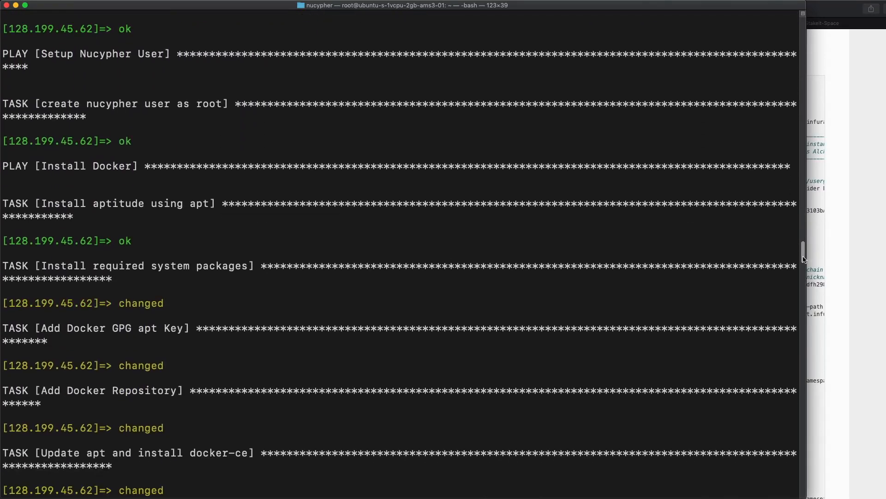
scroll("down", 3)
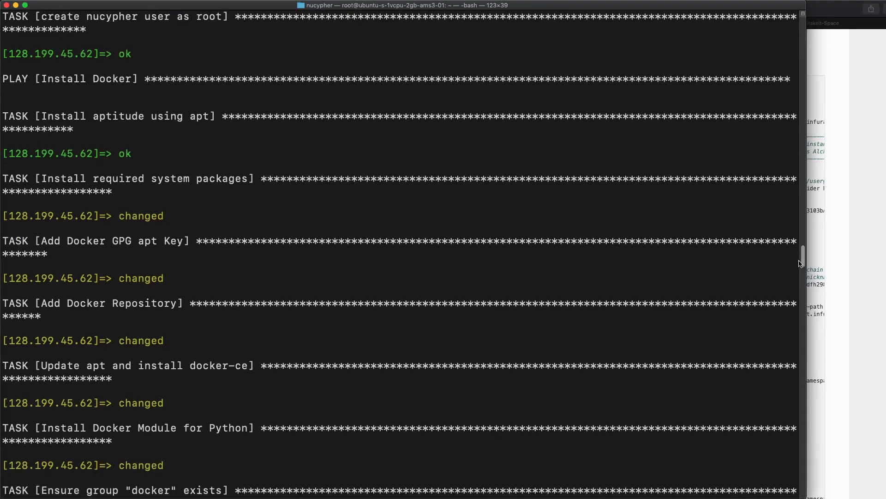
scroll("down", 3)
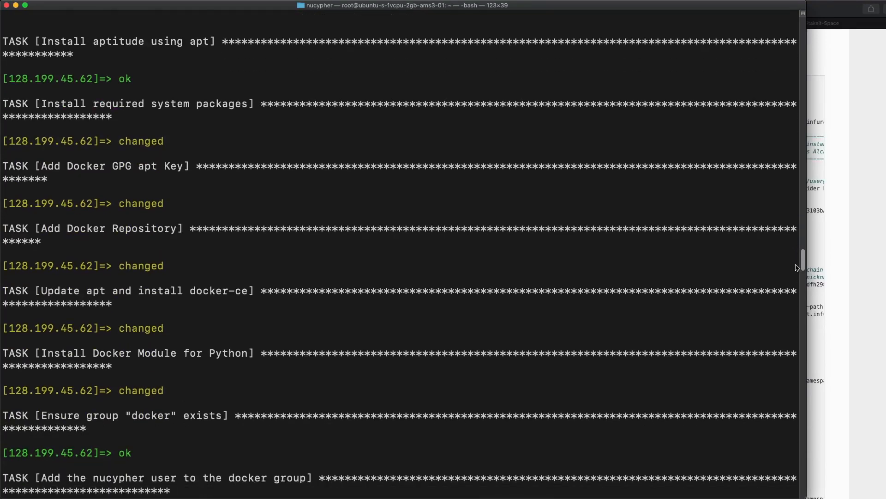
scroll("down", 3)
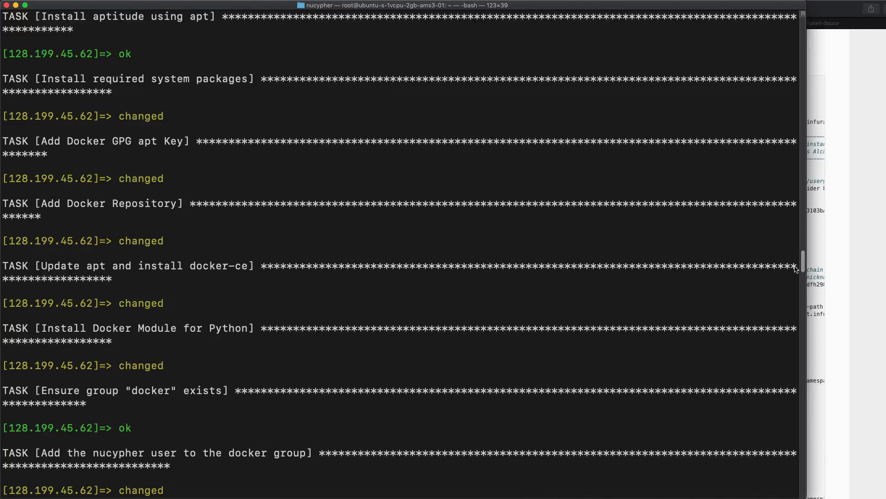
scroll("down", 3)
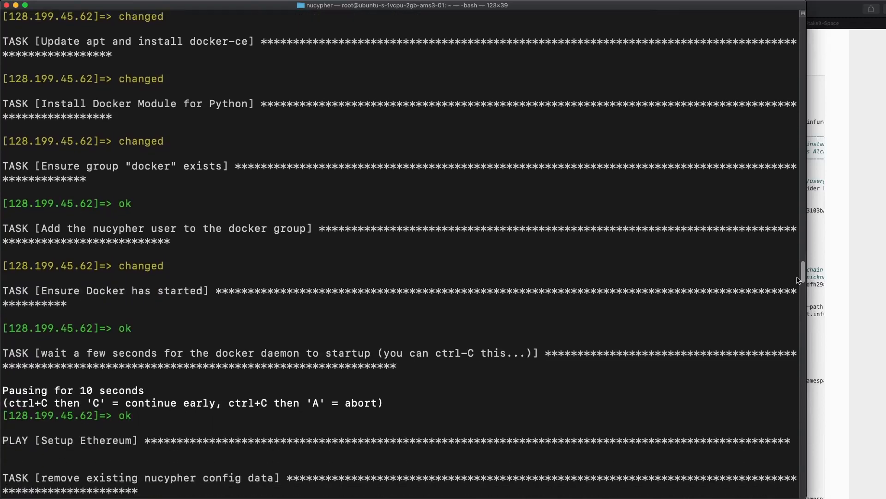
scroll("down", 3)
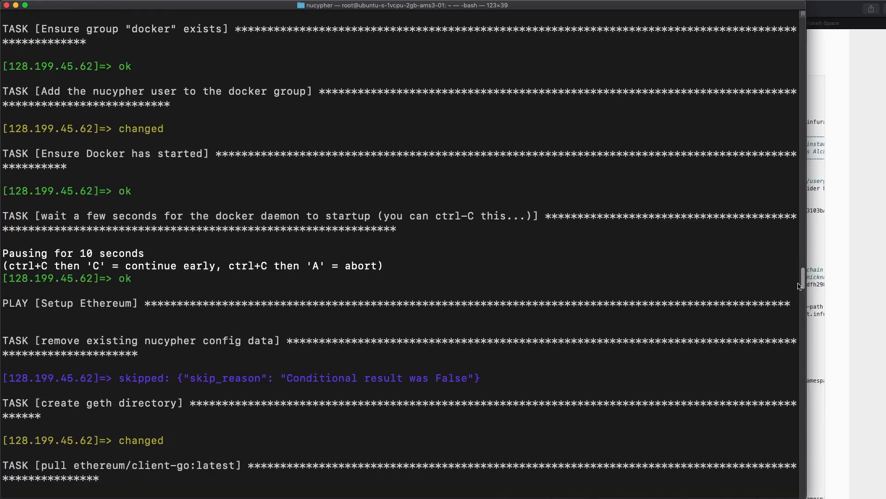
scroll("down", 3)
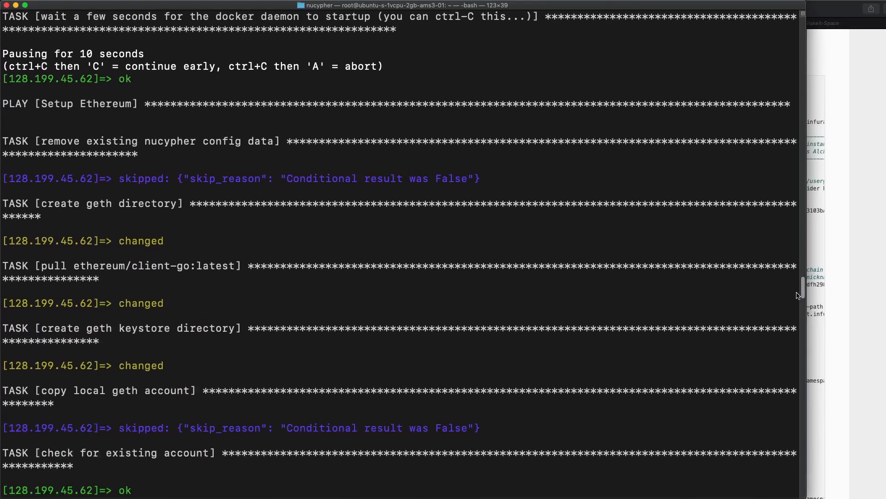
scroll("down", 3)
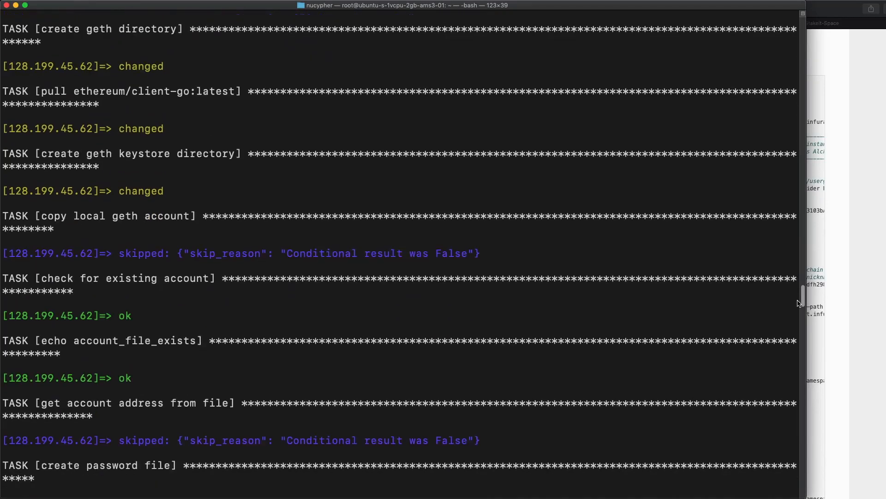
scroll("down", 3)
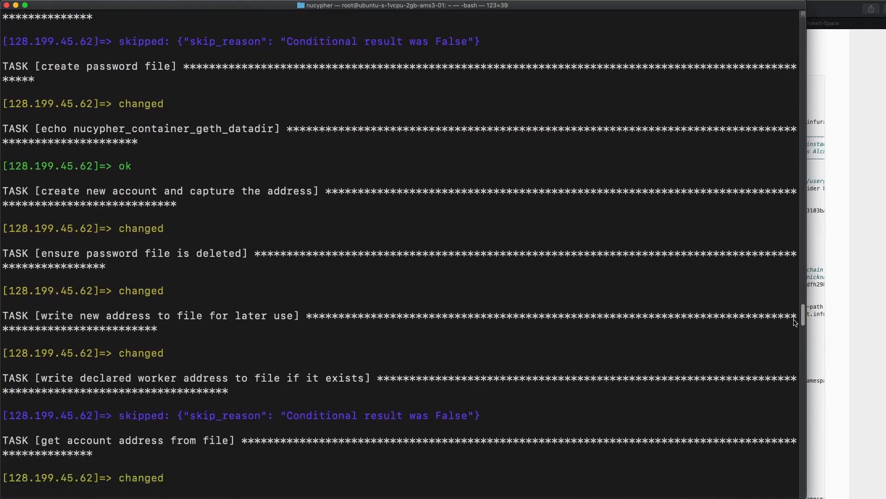
scroll("down", 3)
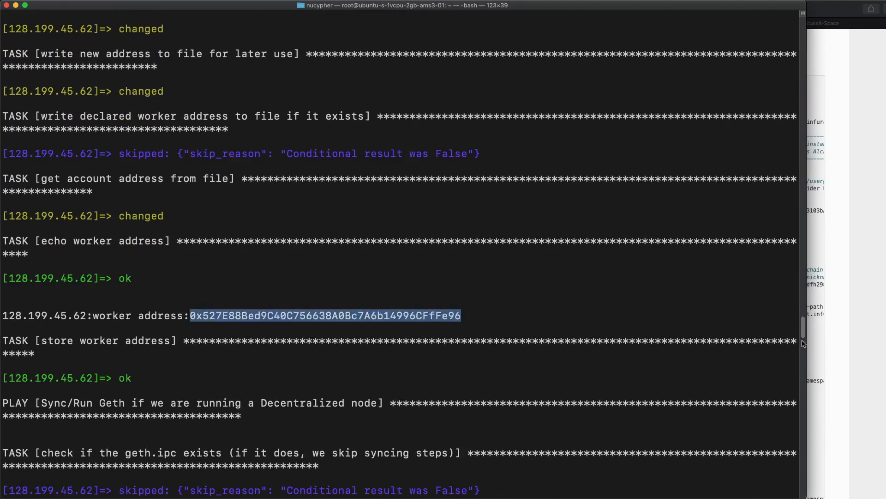
scroll("down", 3)
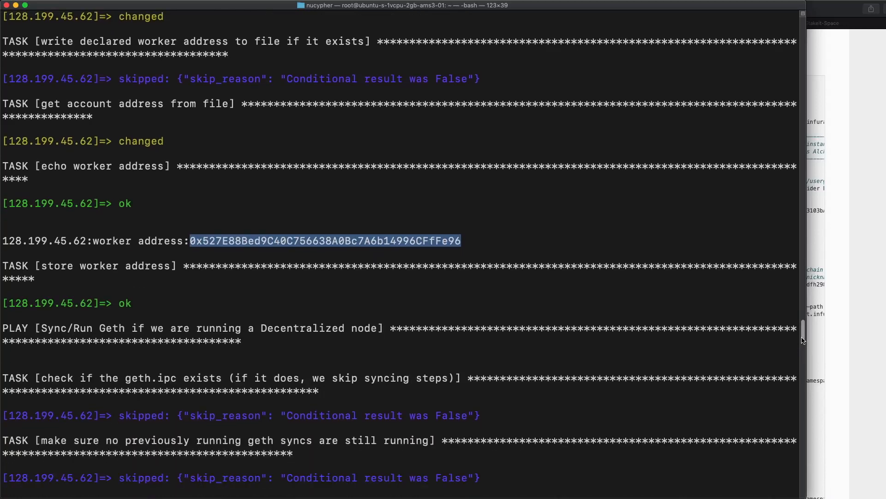
scroll("down", 3)
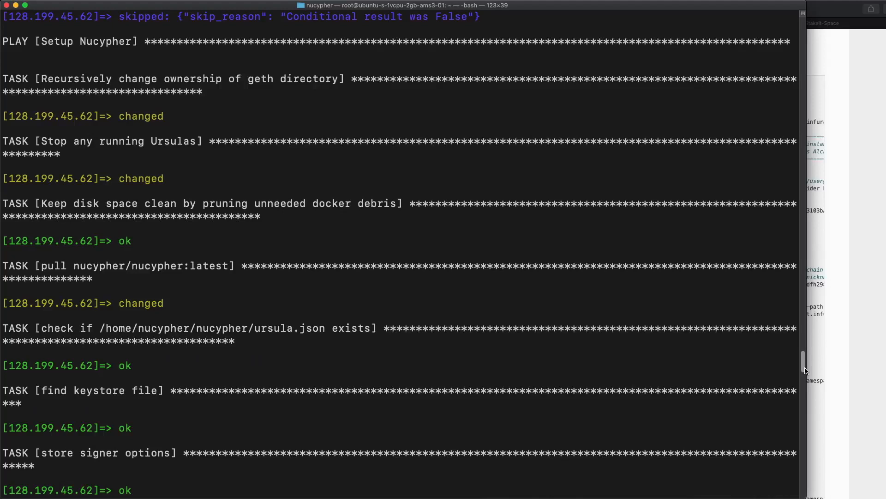
scroll("down", 3)
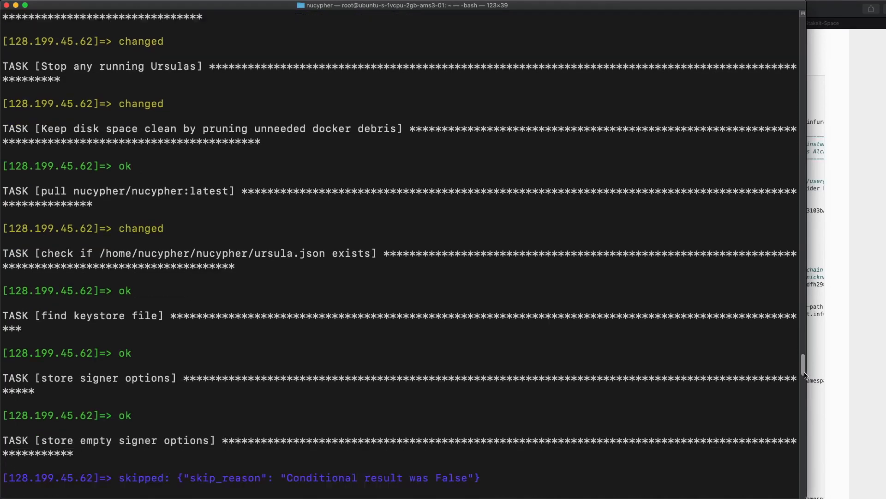
scroll("down", 3)
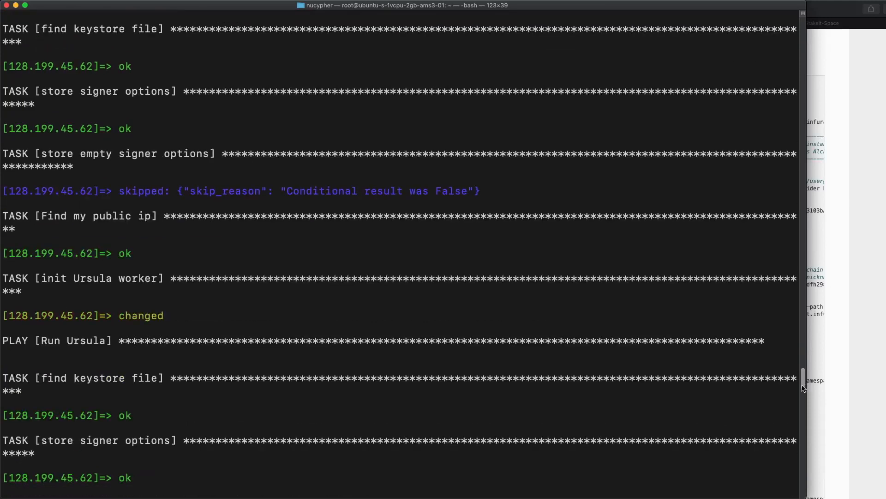
scroll("down", 3)
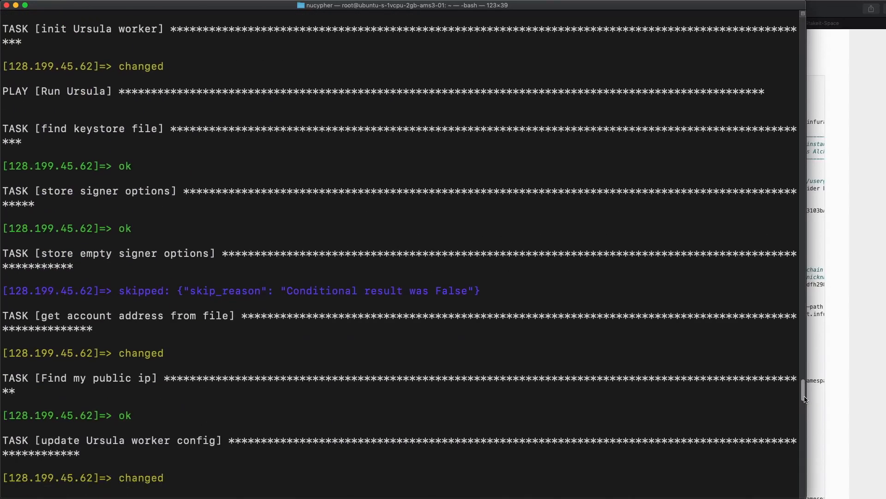
scroll("down", 3)
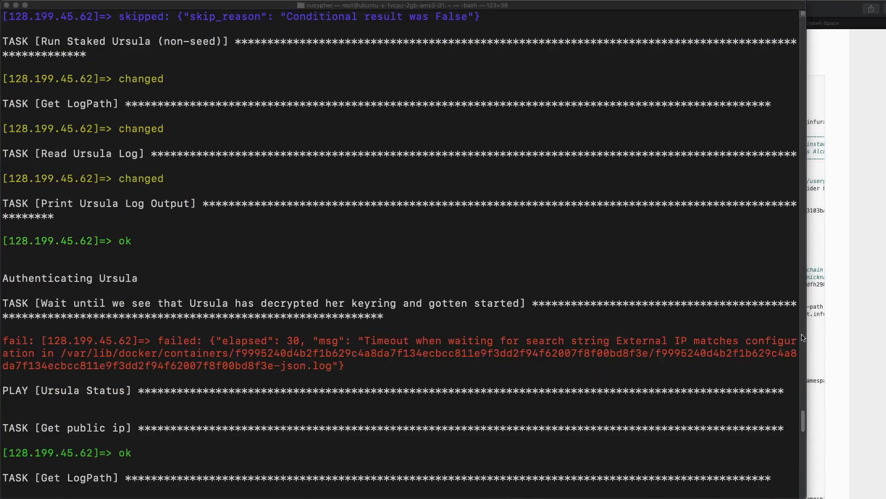
scroll("down", 3)
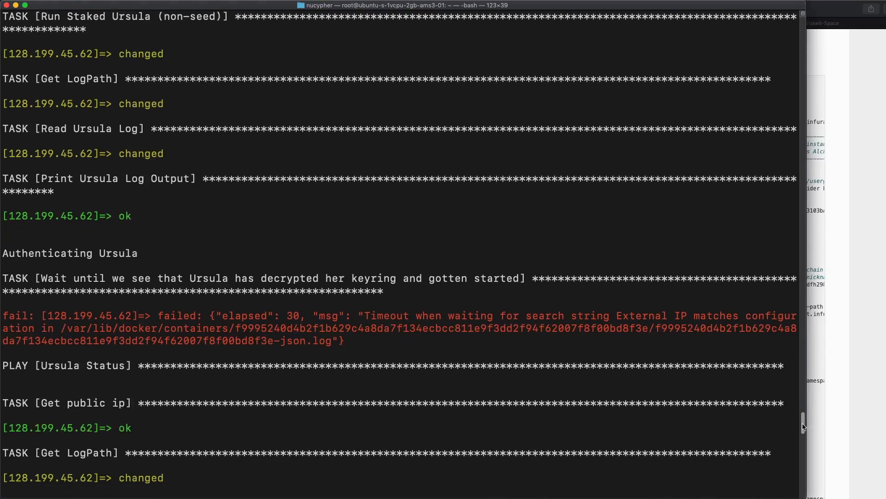
scroll("down", 3)
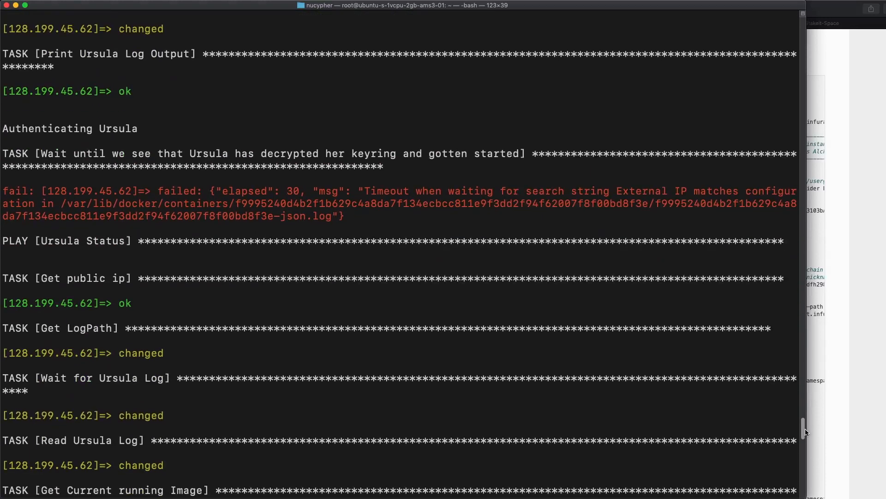
scroll("down", 3)
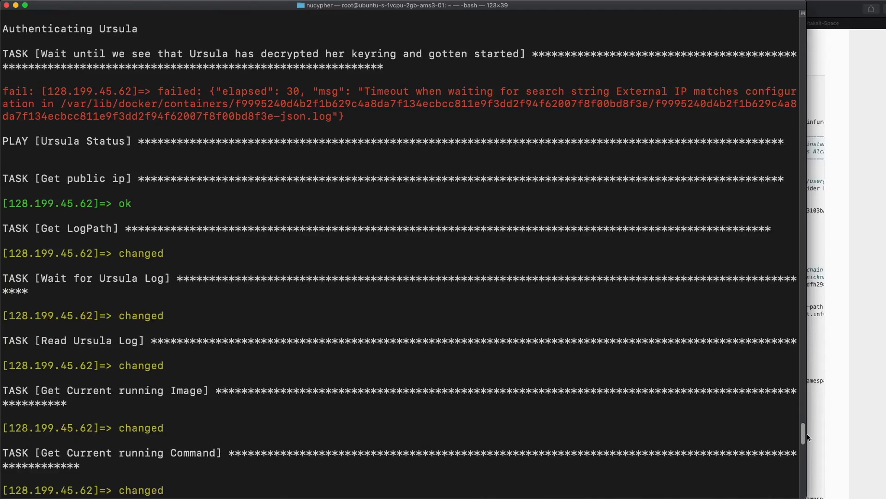
scroll("down", 3)
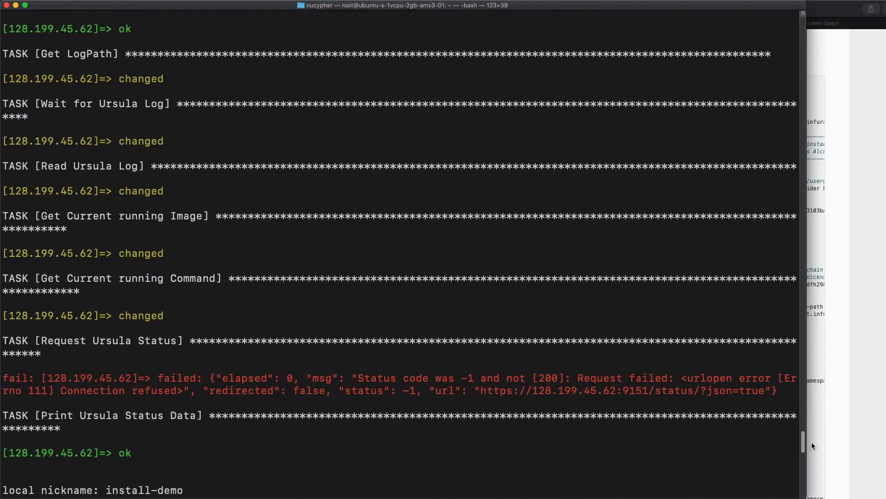
scroll("down", 3)
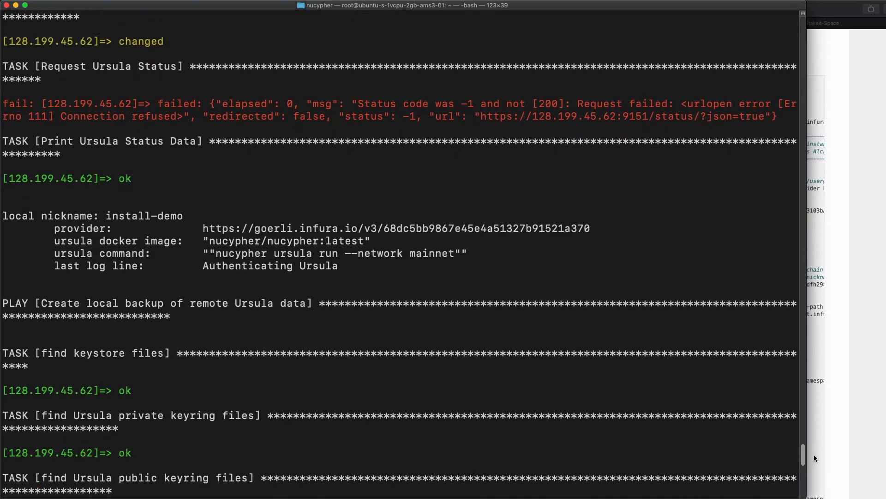
left_click_drag(202, 228, 461, 228)
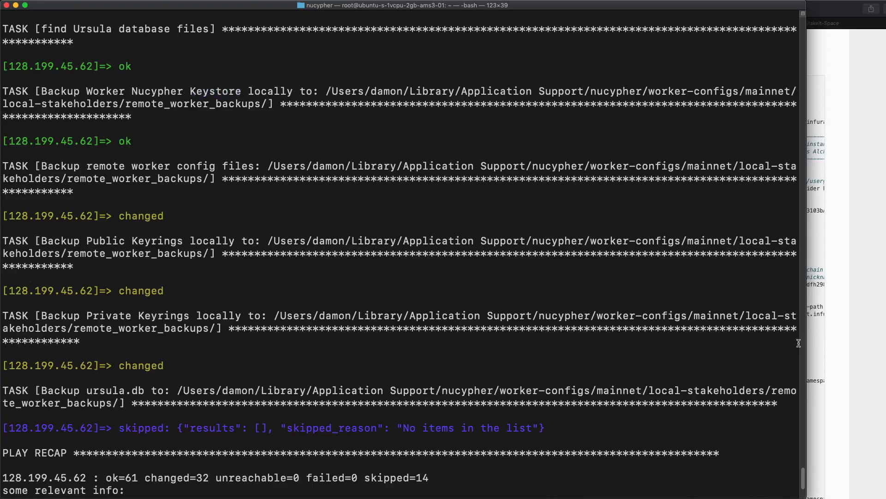
scroll("down", 3)
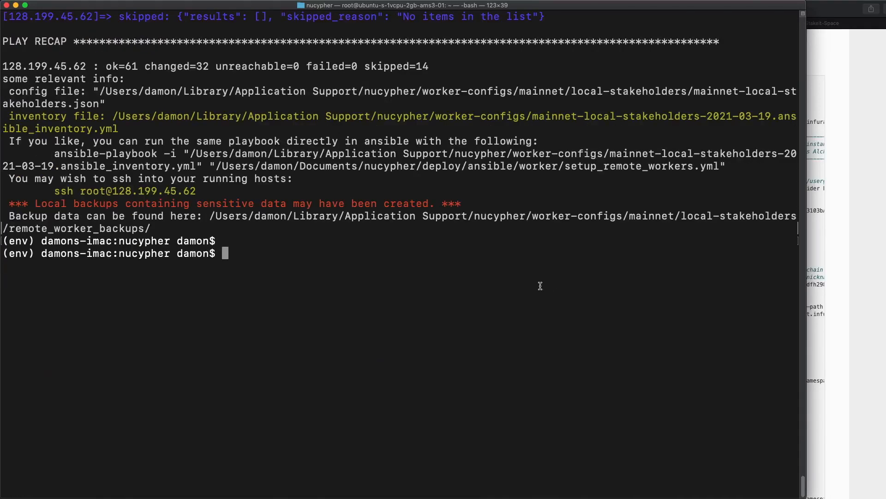
Step: Run 'nucypher cloudworkers list-hosts -v' to show install-demo's Goerli provider and worker address
type("nu")
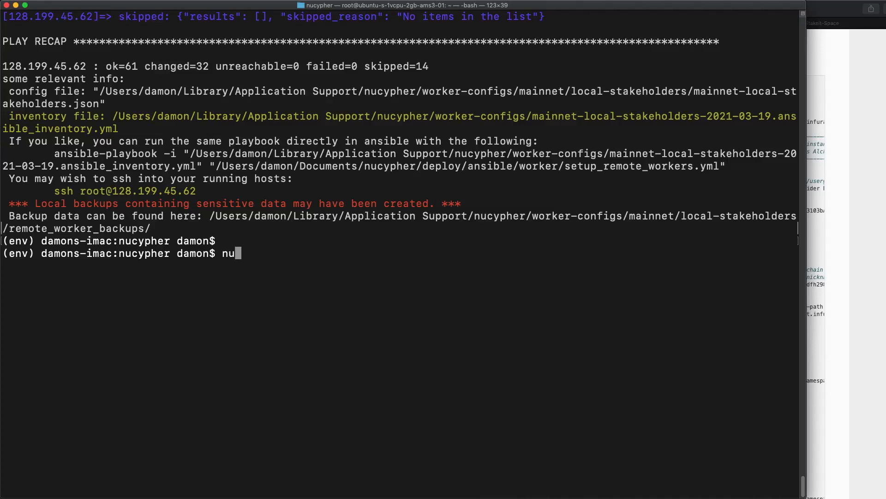
type("cypher")
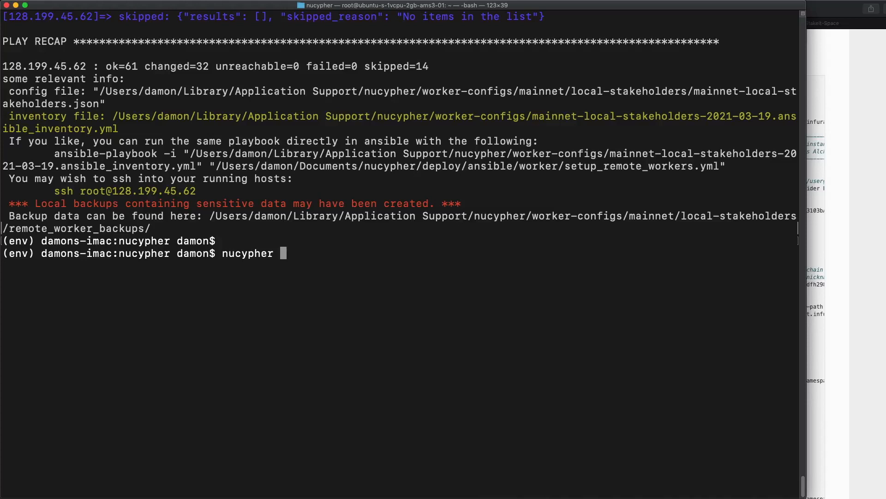
type("cloudworkers")
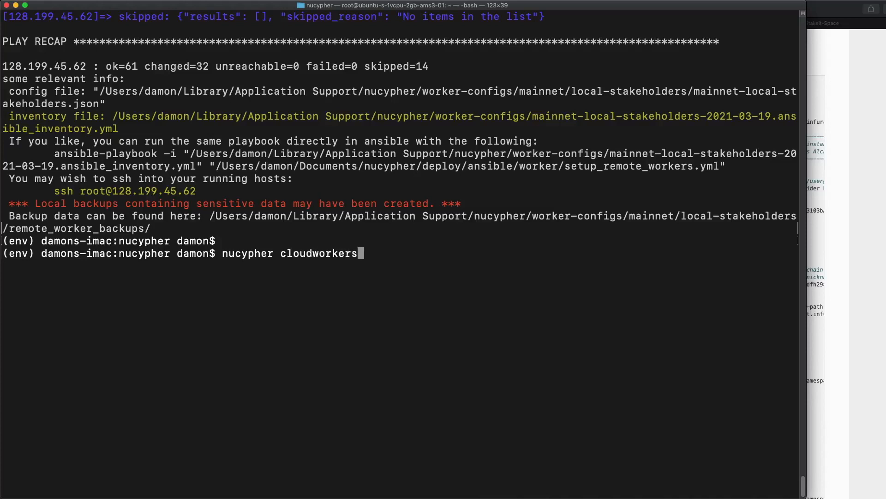
type("list-hosts -v")
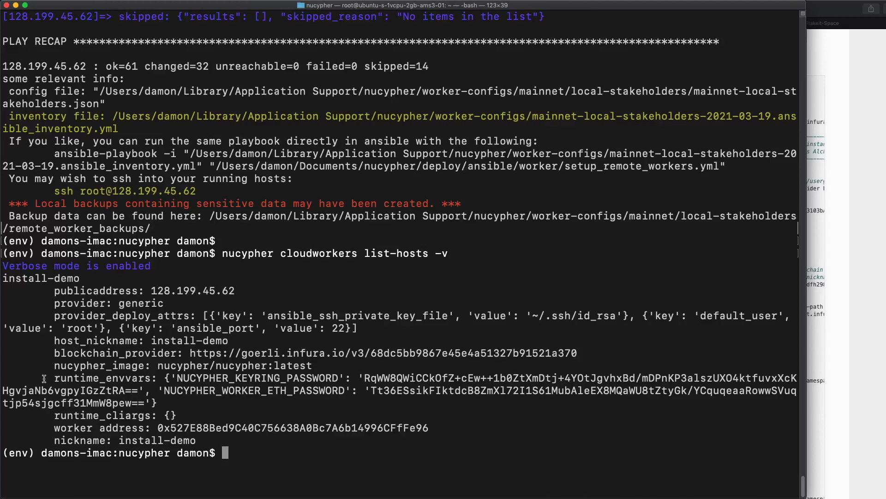
left_click_drag(371, 390, 687, 390)
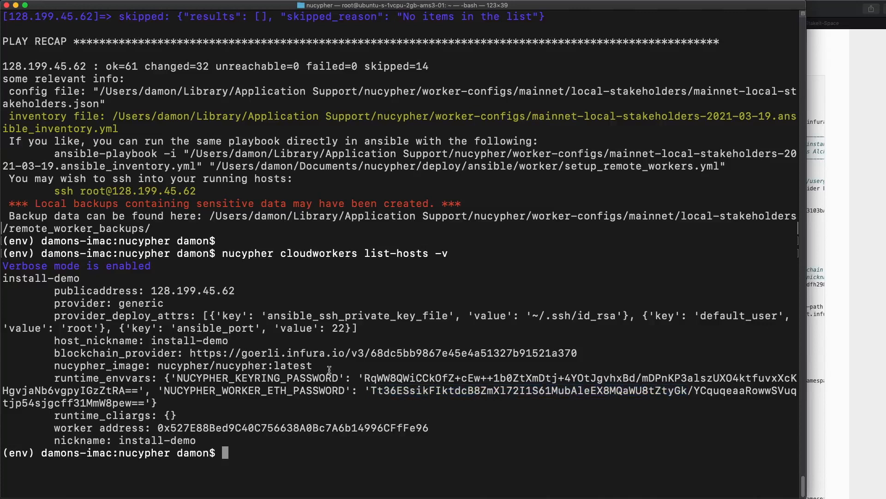
mouse_move(324, 415)
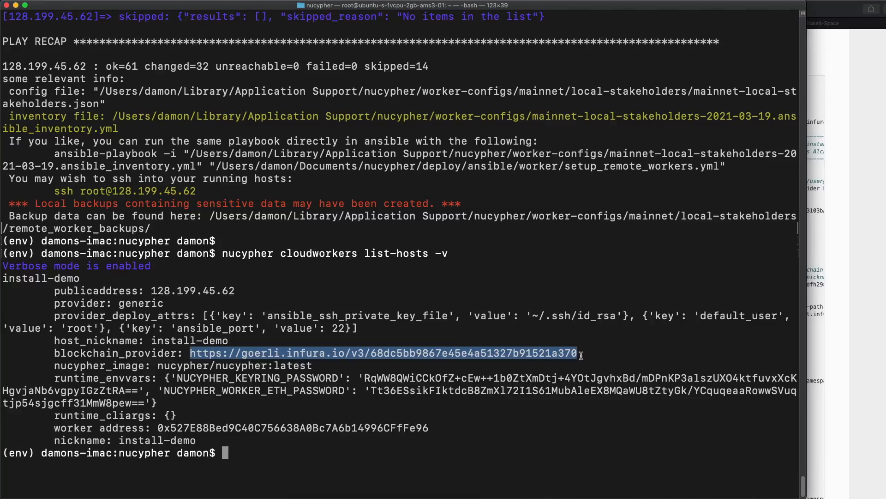
double_click(291, 353)
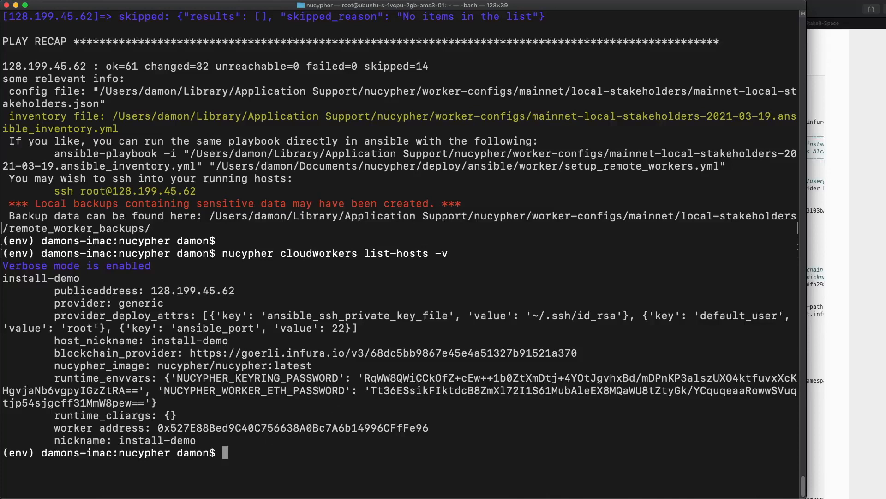
Step: Run cloudworkers update with the mainnet.infura.io v3 remote provider and max-gas-price=100
type("nucypher")
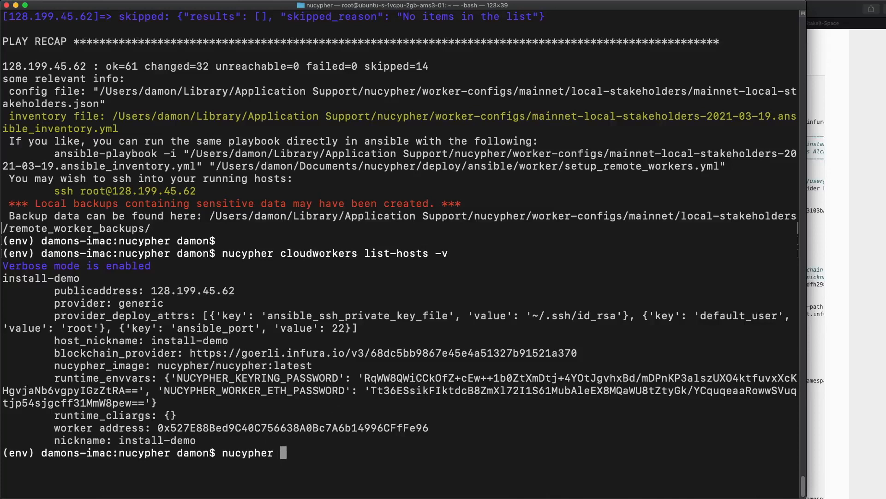
type("cloudworkjs")
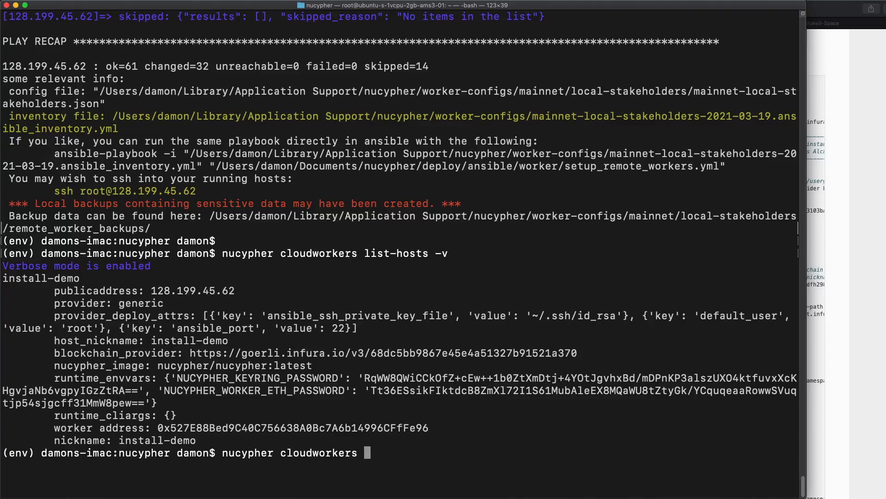
type("upda")
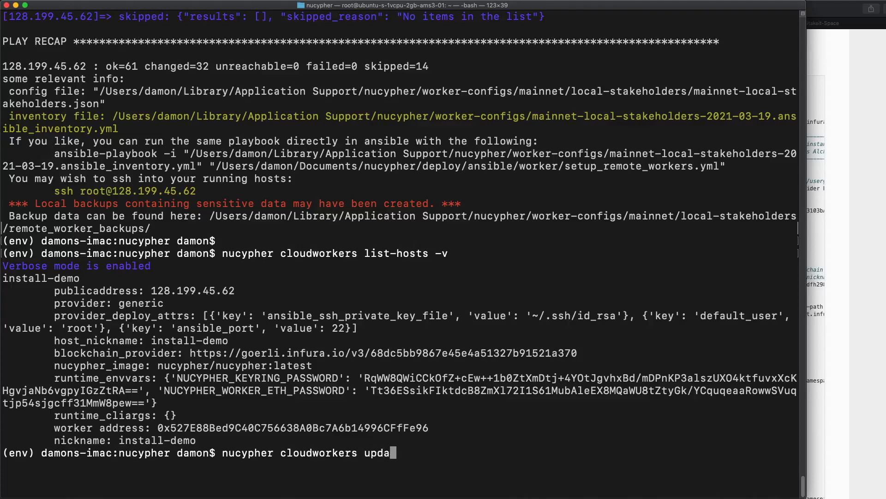
type("te")
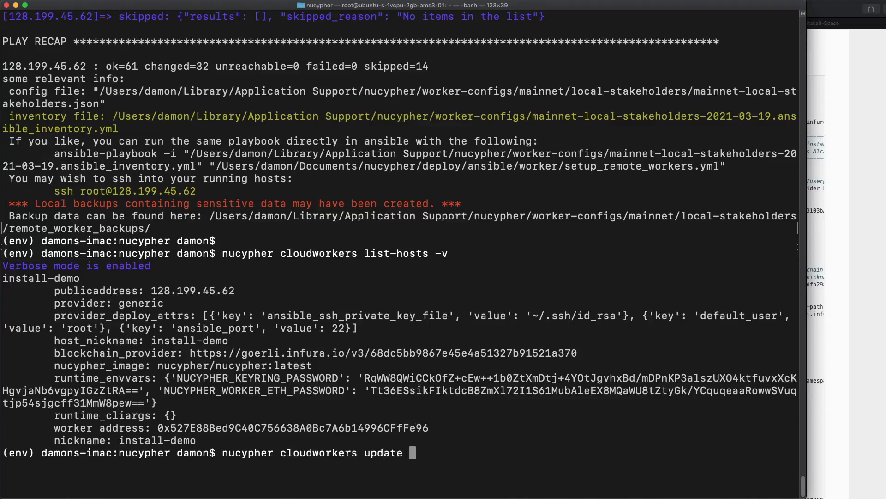
type("--e")
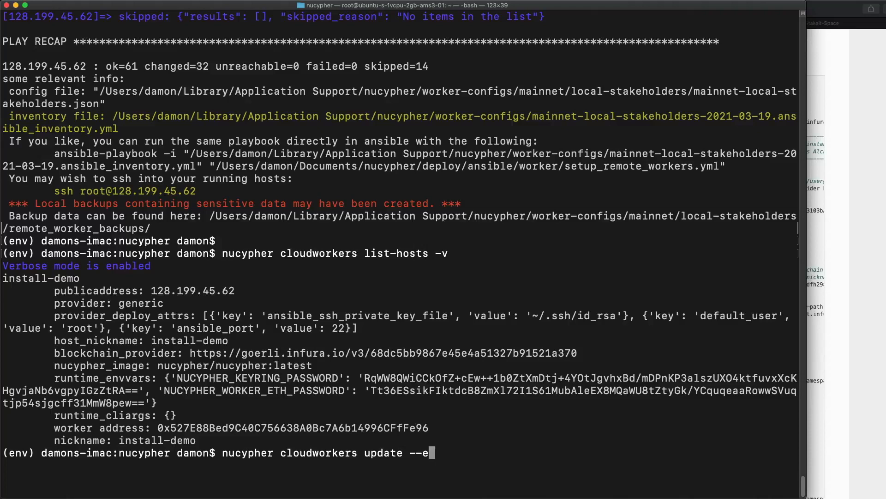
type("remote-provid")
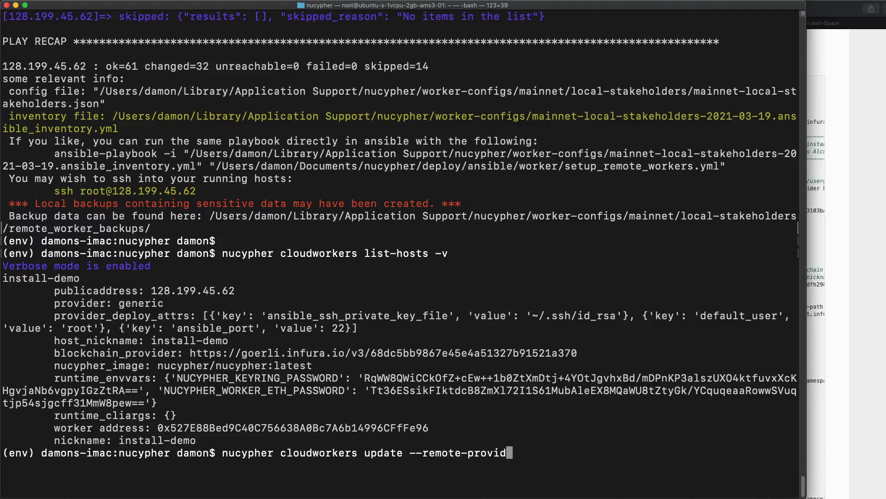
type("er")
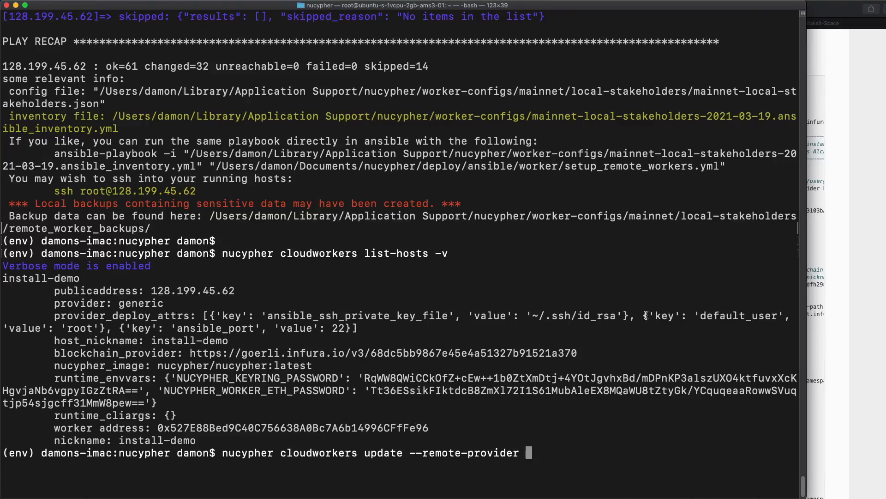
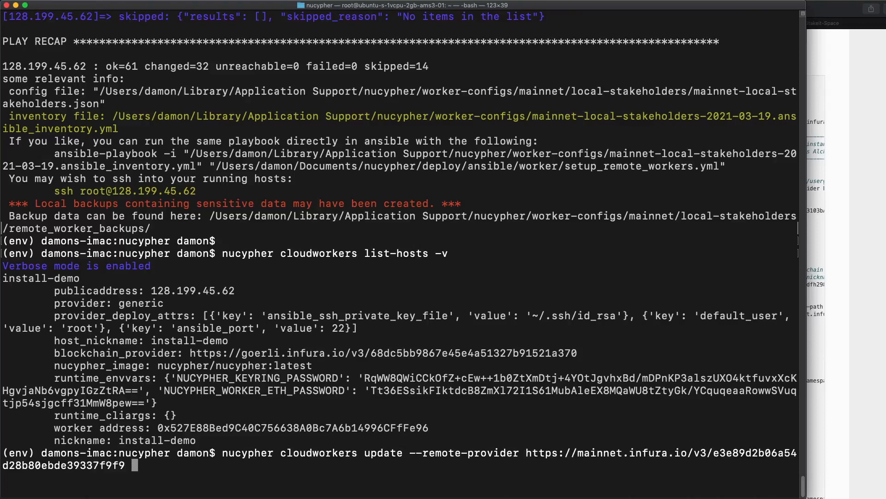
type("-c")
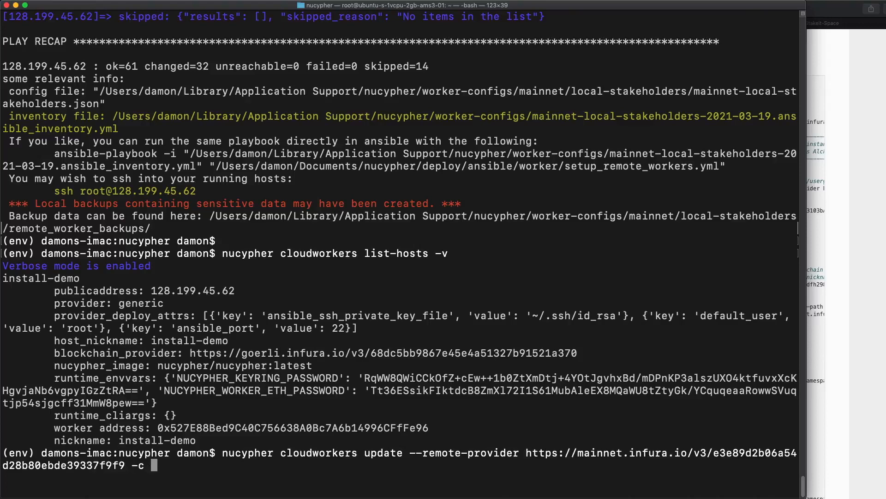
type("max-gas")
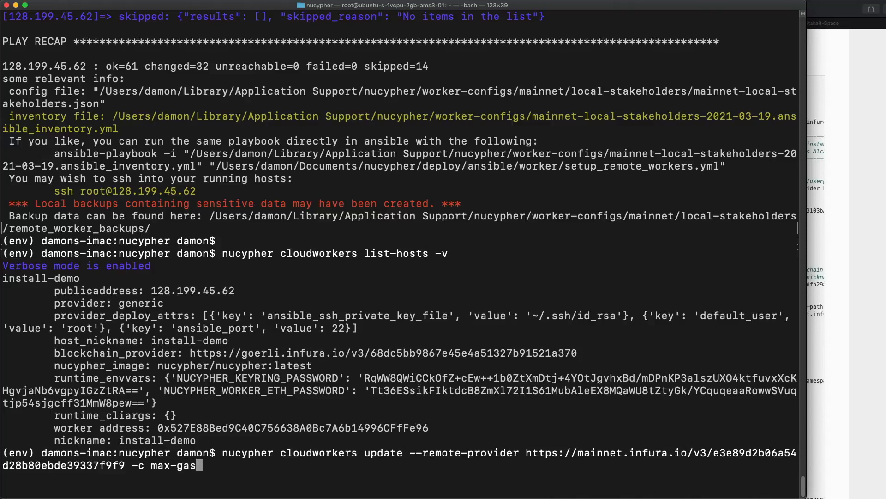
type("-price=")
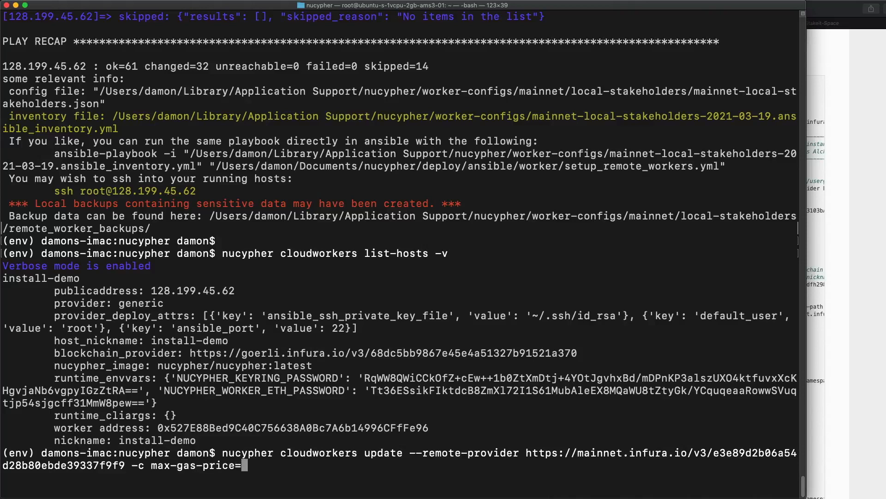
type("100")
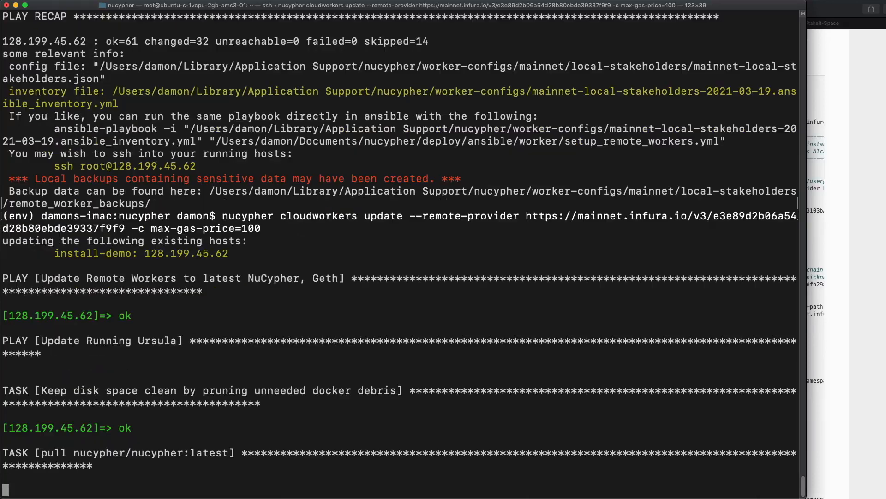
Step: Scroll to the PLAY RECAP, confirming zero failures and Ursula on mainnet with max gas price 100
left_click_drag(405, 216, 198, 229)
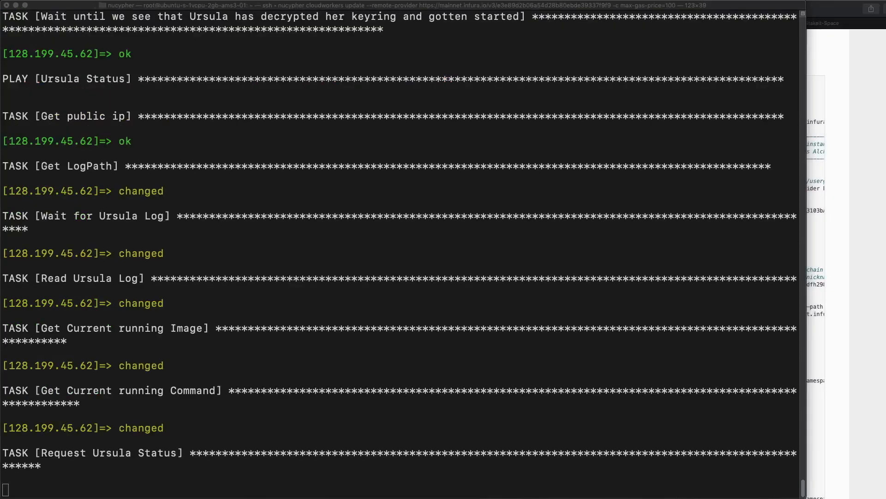
scroll("down", 3)
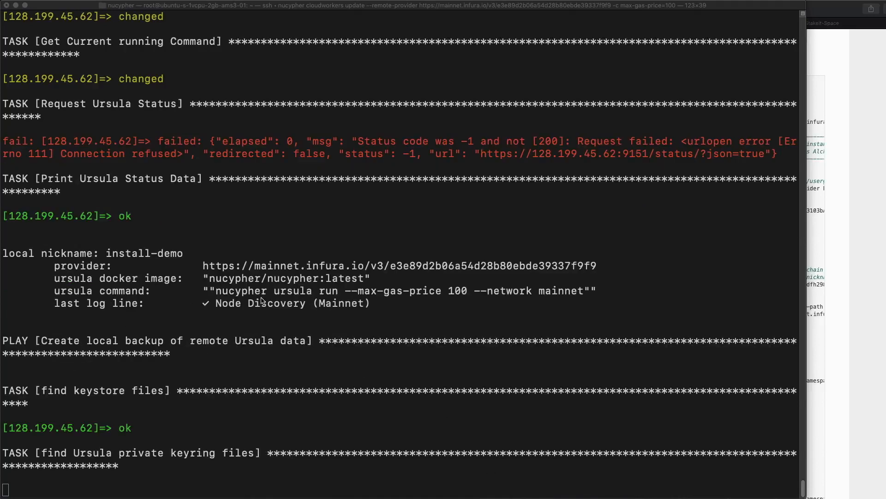
mouse_move(325, 328)
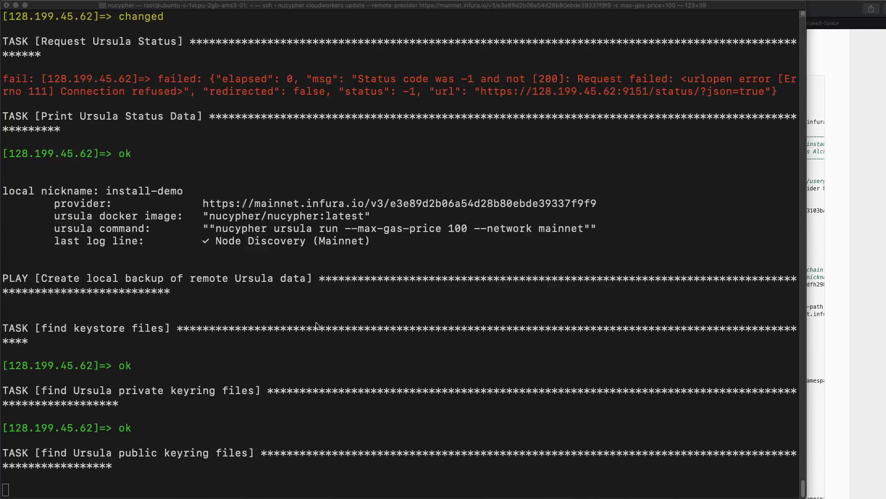
scroll("down", 3)
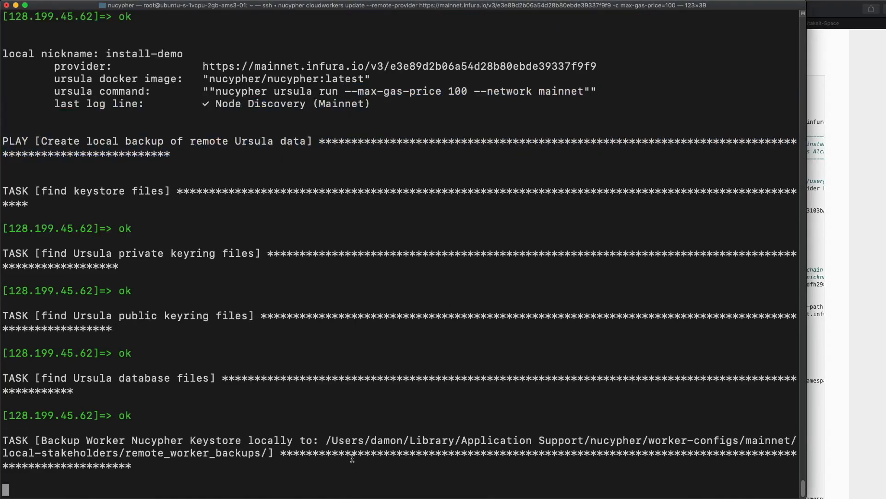
scroll("down", 3)
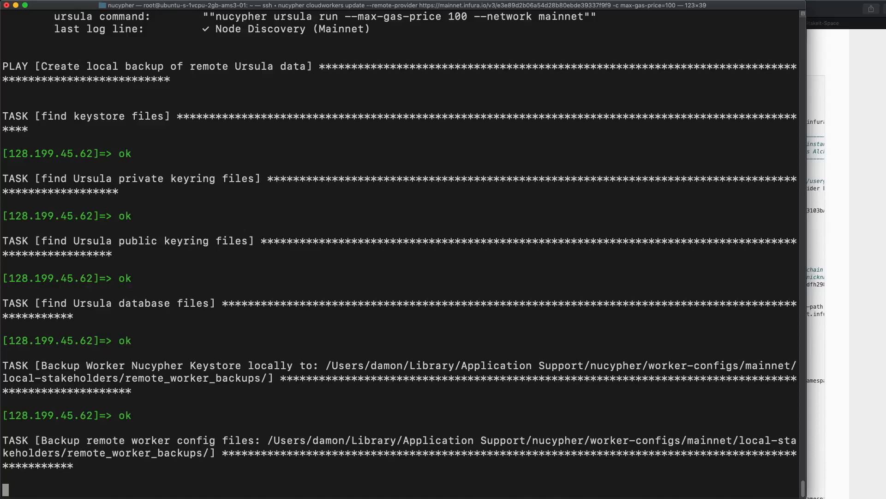
scroll("down", 3)
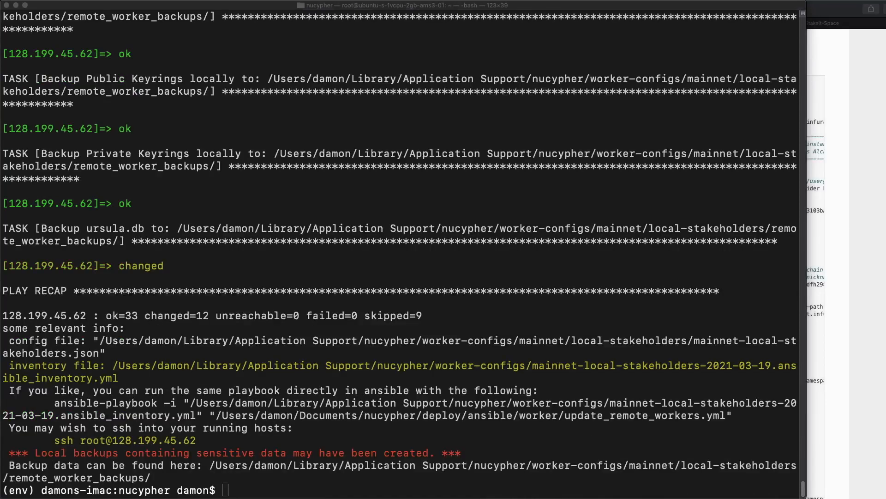
mouse_move(653, 425)
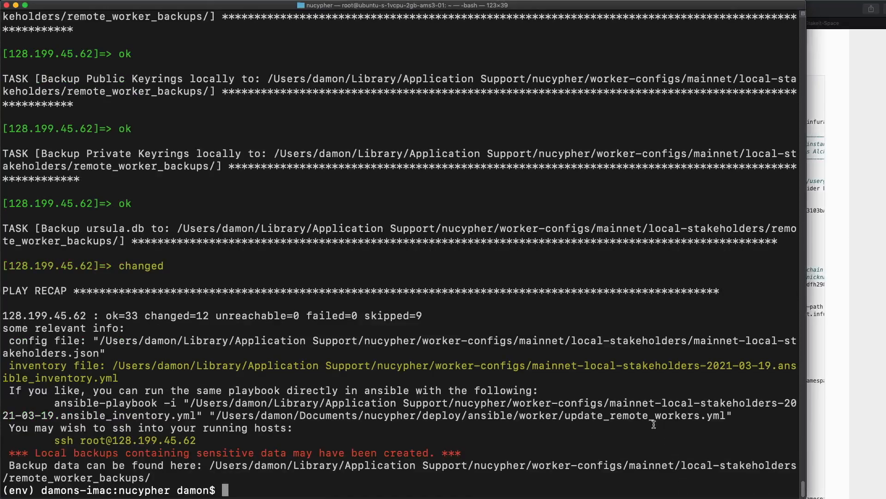
mouse_move(438, 331)
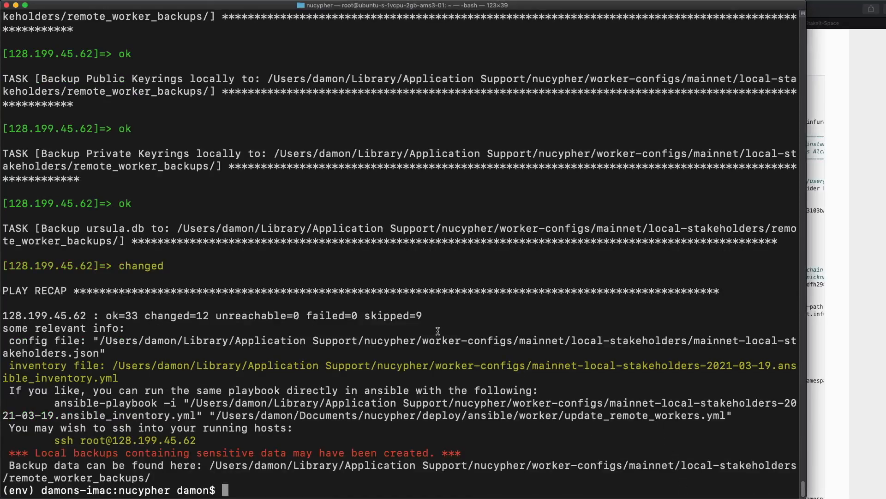
scroll("down", 3)
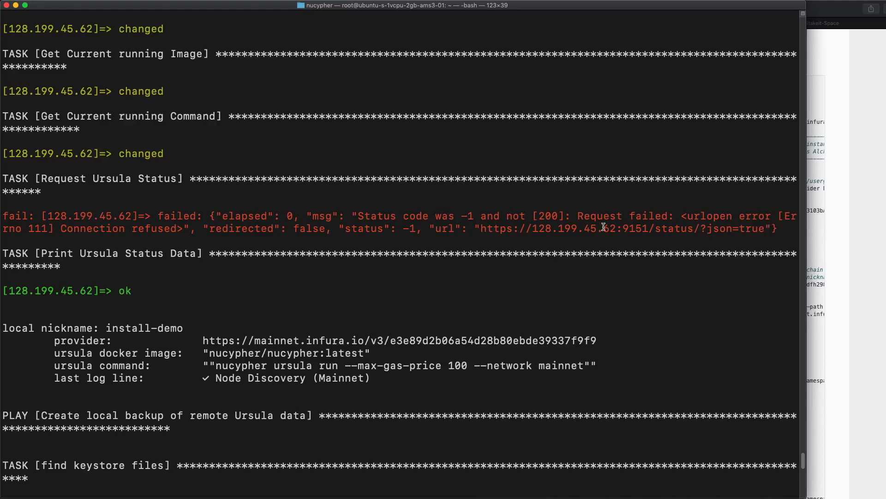
mouse_move(212, 216)
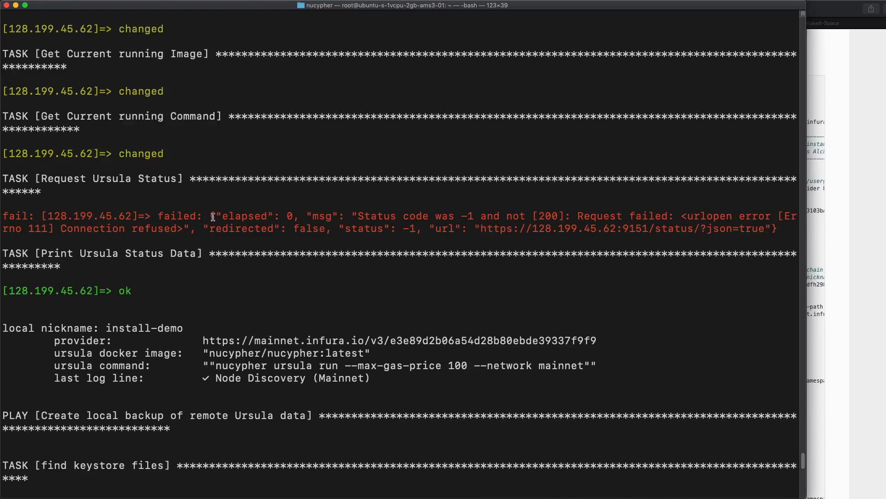
mouse_move(694, 229)
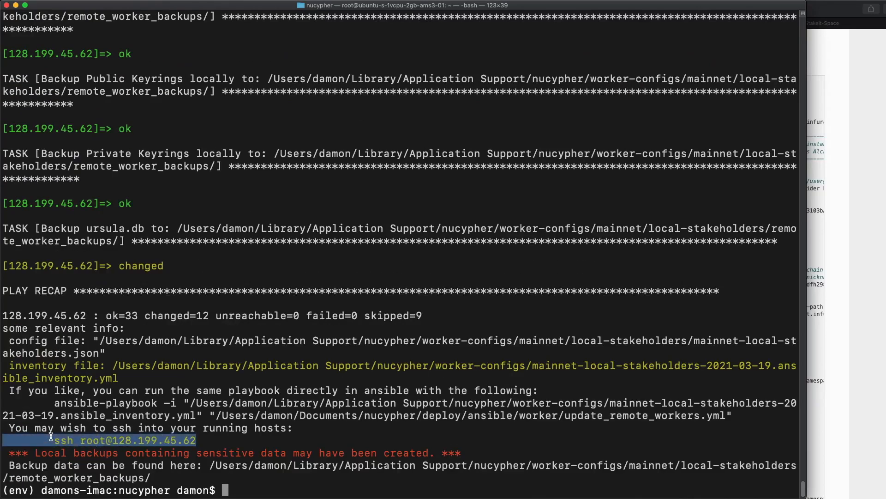
Step: Paste the ssh command to reach the droplet, then run 'sudo docker logs ursula'
right_click(121, 440)
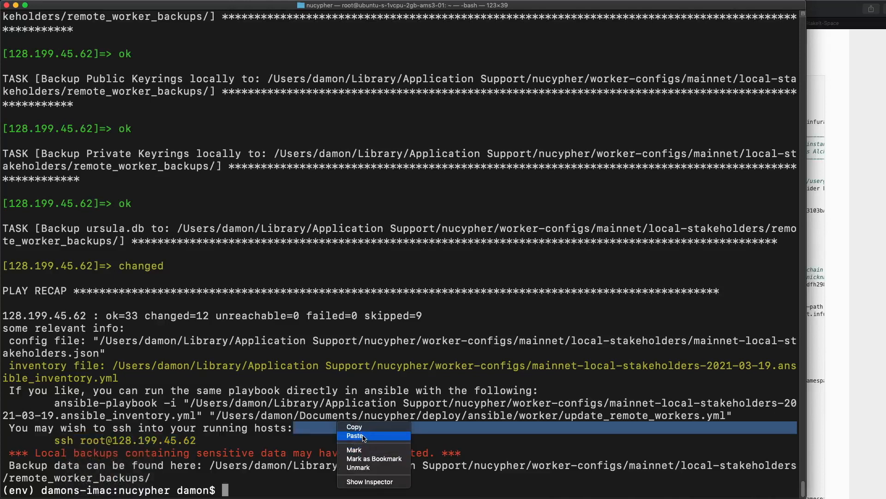
left_click(354, 435)
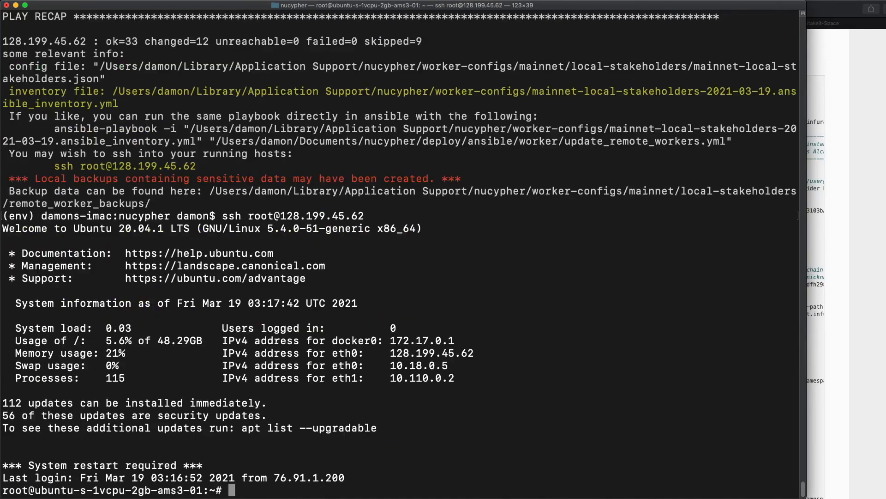
type("sudo")
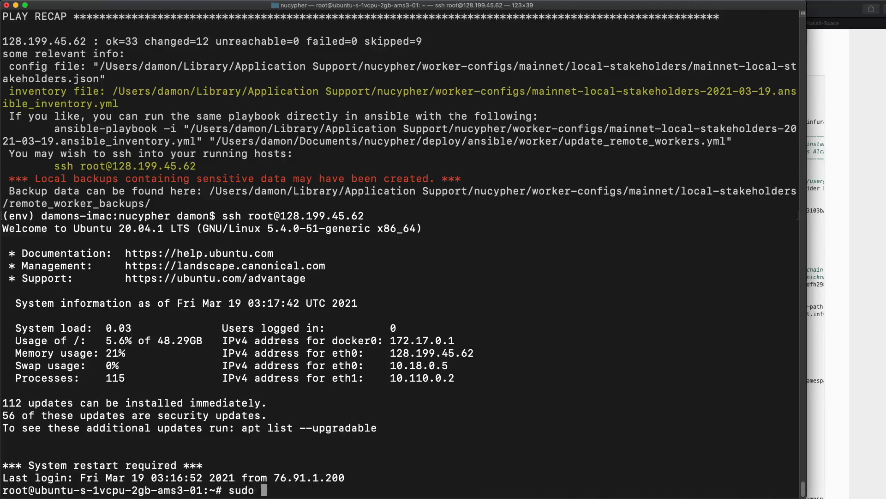
type("docker log")
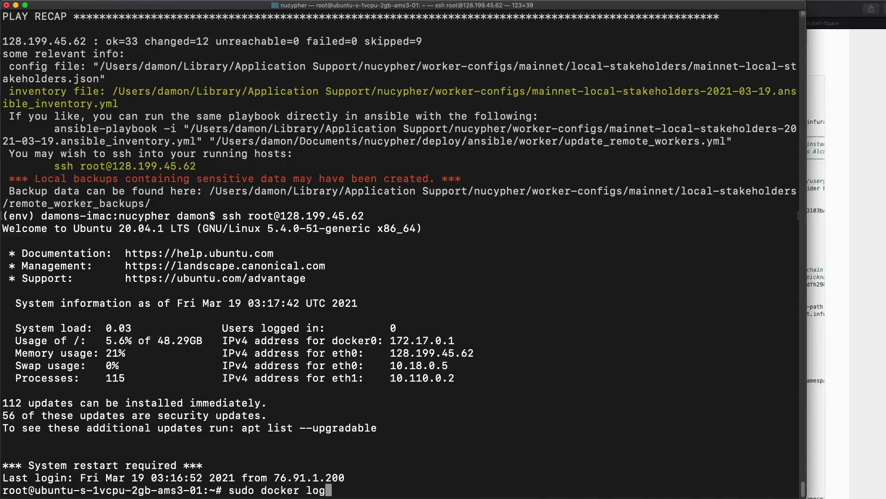
type("s ursula")
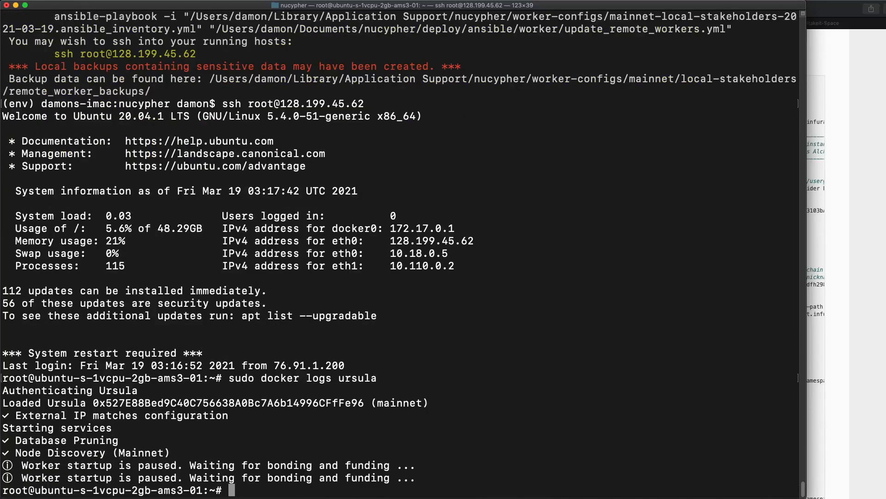
Step: Type 'logout' to end the SSH session on the droplet
double_click(228, 403)
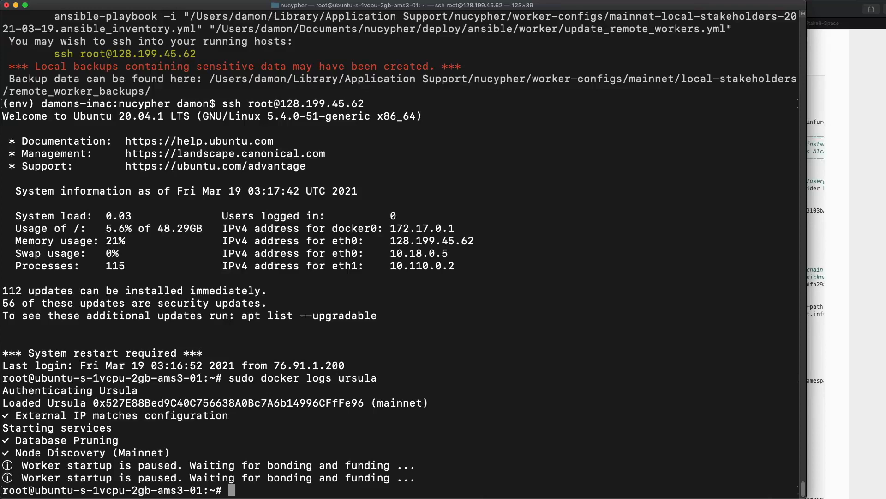
type("logout")
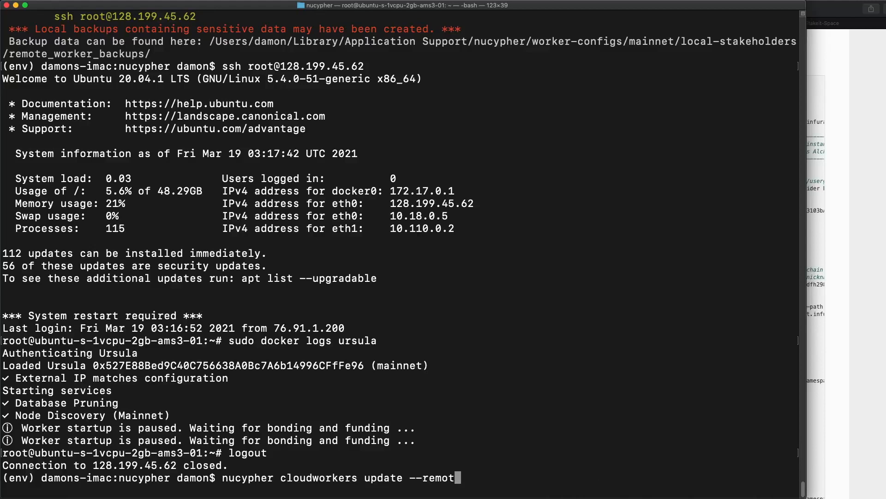
key("backspace")
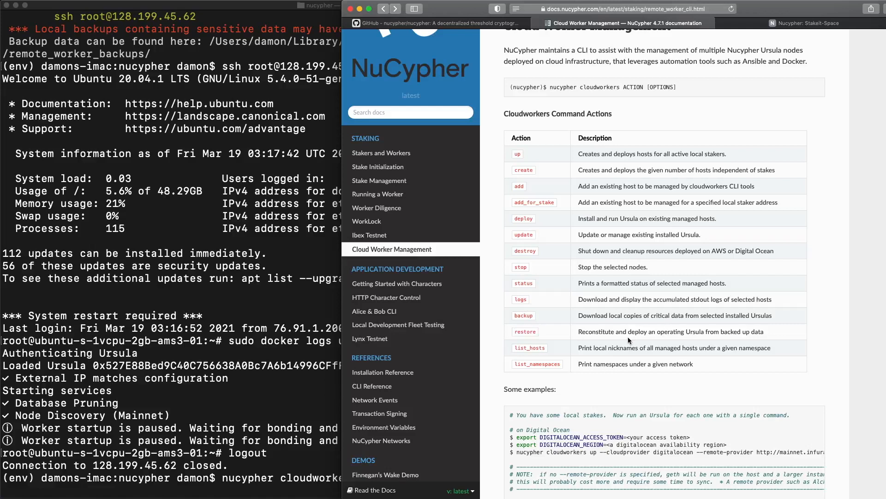
mouse_move(673, 362)
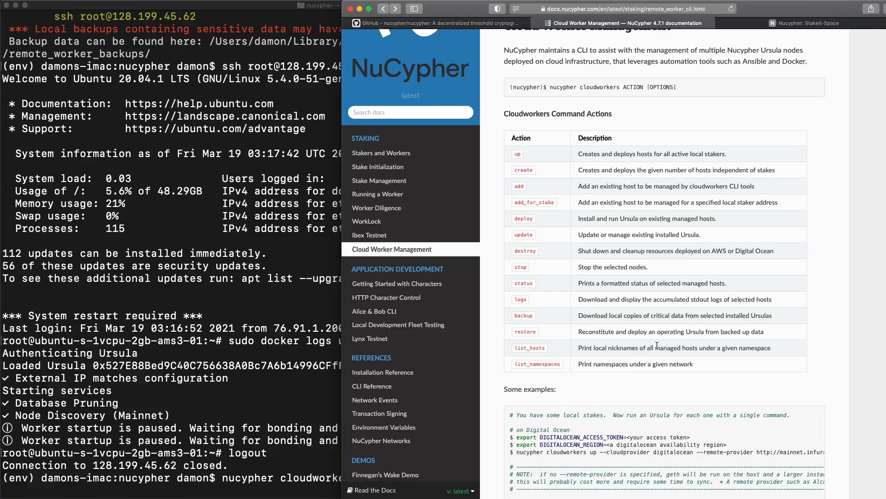
mouse_move(701, 333)
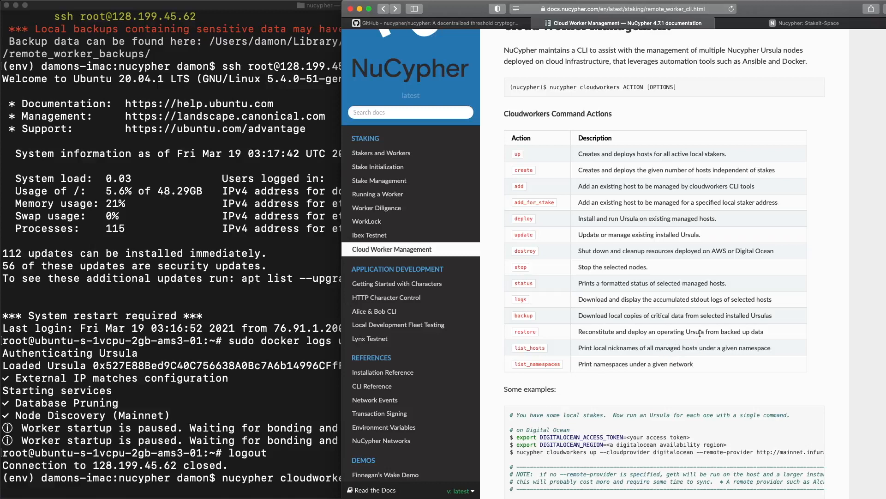